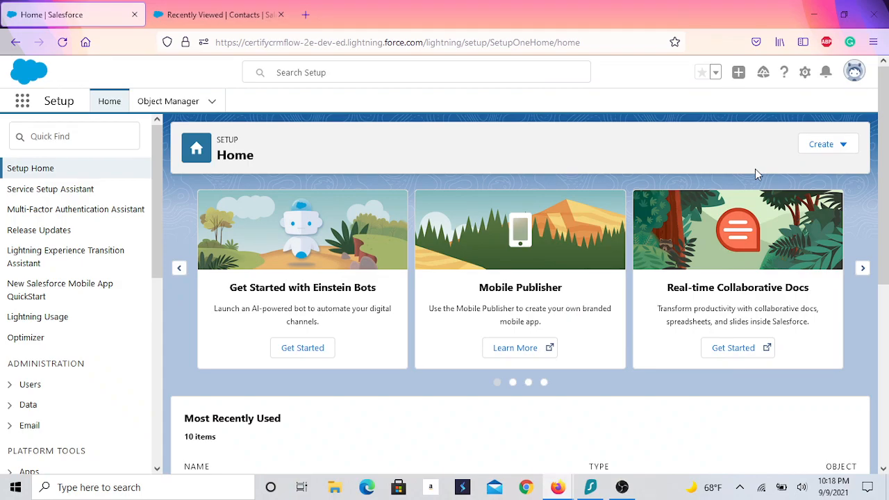
pyautogui.moveTo(294, 158)
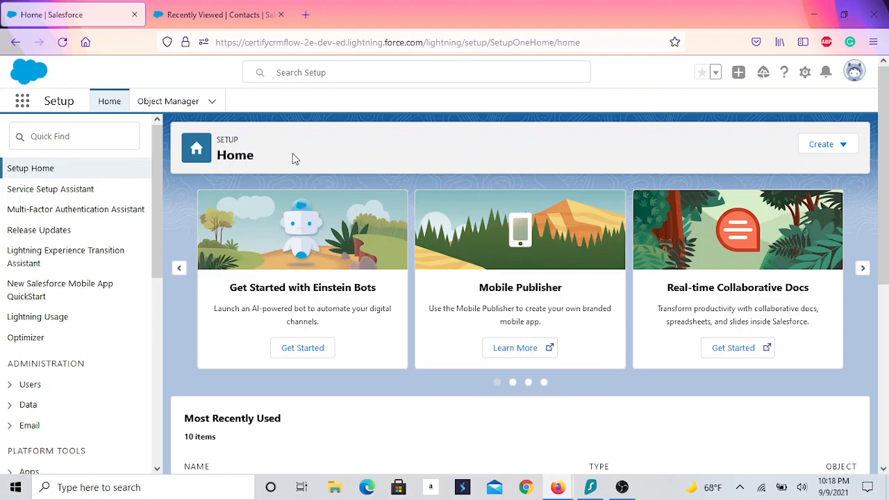
# Filter the Setup Quick Find menu with 'matching' to reveal Matching Rules.
pyautogui.click(74, 135)
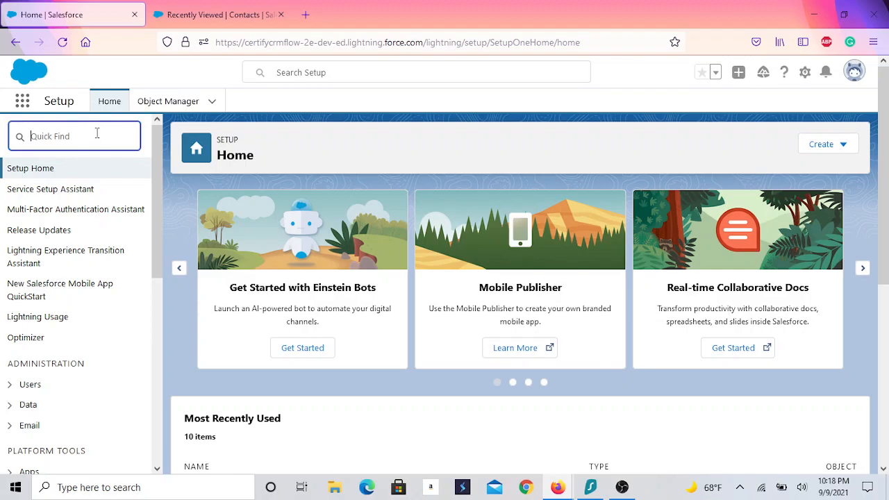
pyautogui.write('mathc')
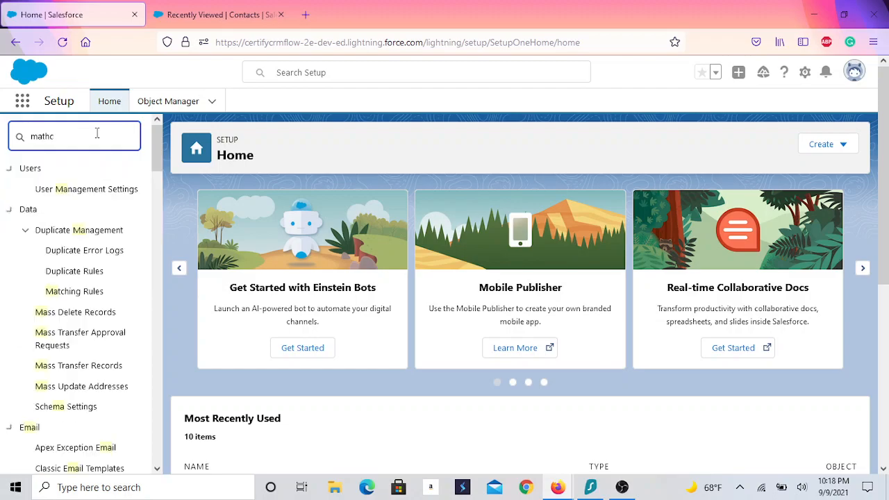
pyautogui.write('matching')
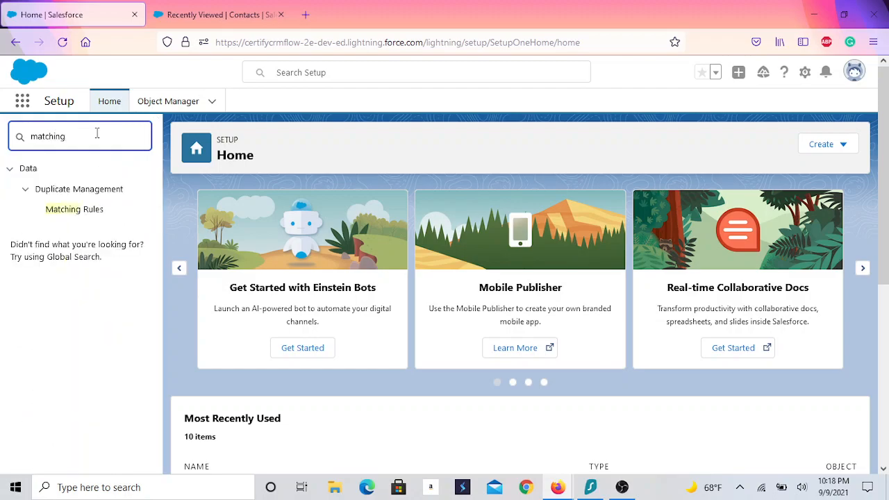
pyautogui.moveTo(75, 209)
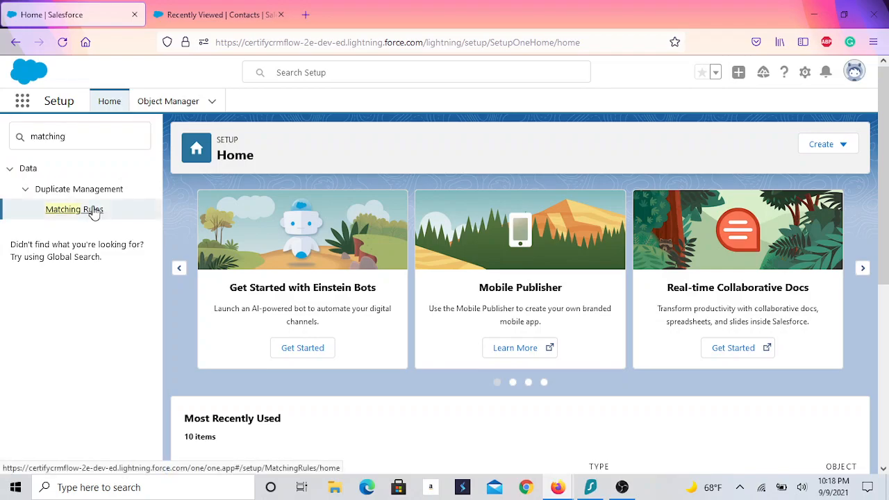
# Start a new matching rule on the Contact object from the Matching Rules list.
pyautogui.click(75, 209)
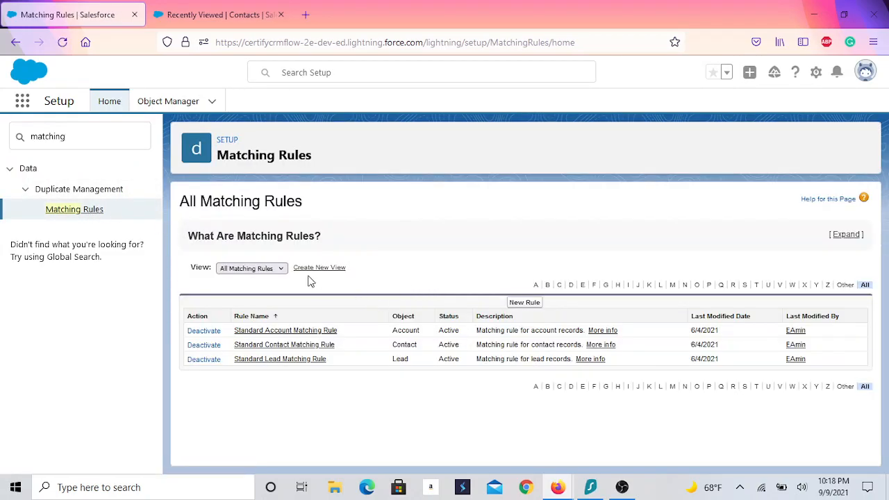
pyautogui.click(524, 302)
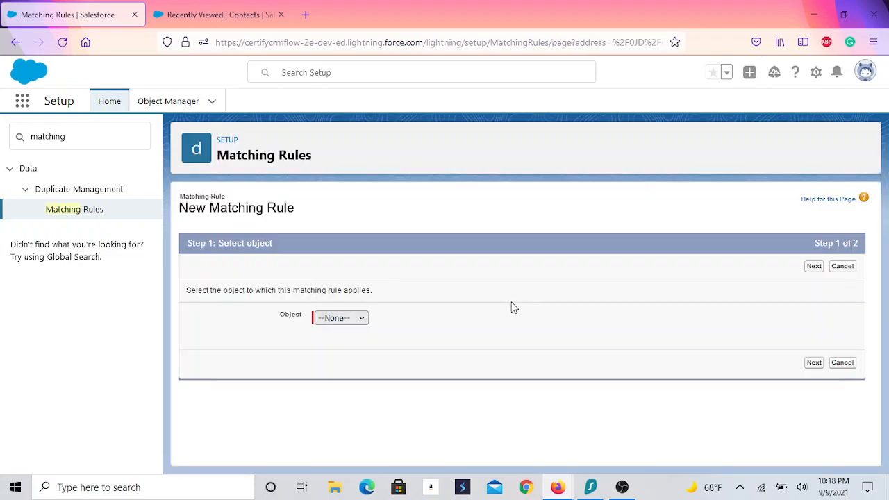
pyautogui.moveTo(505, 299)
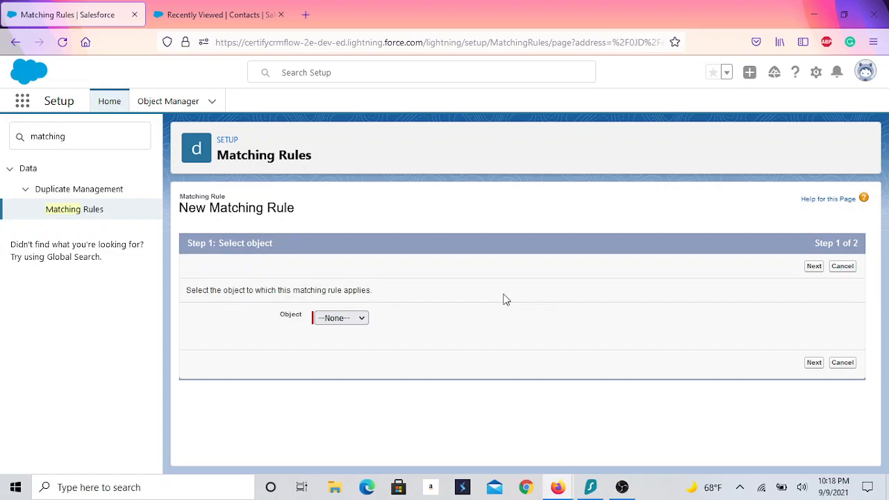
pyautogui.click(360, 318)
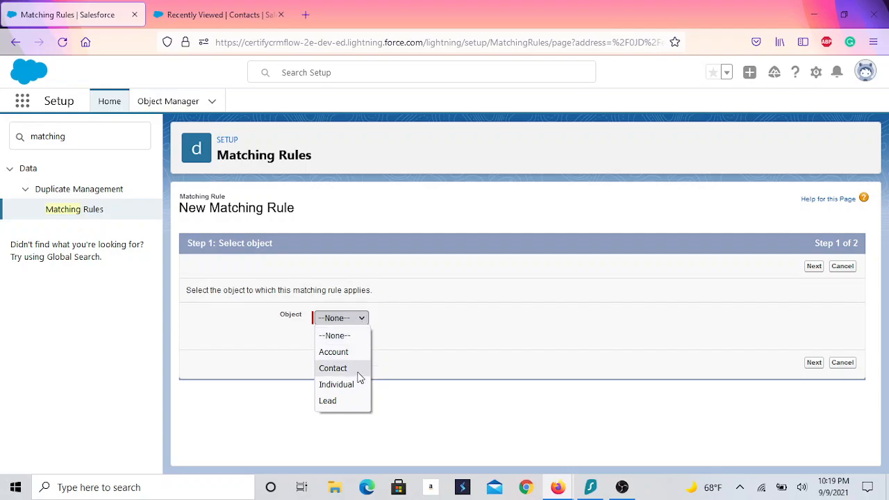
pyautogui.click(333, 368)
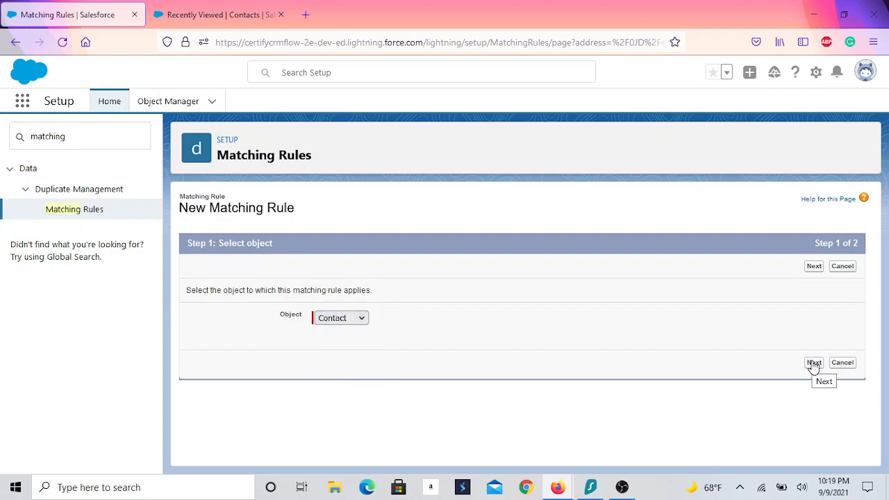
pyautogui.click(814, 362)
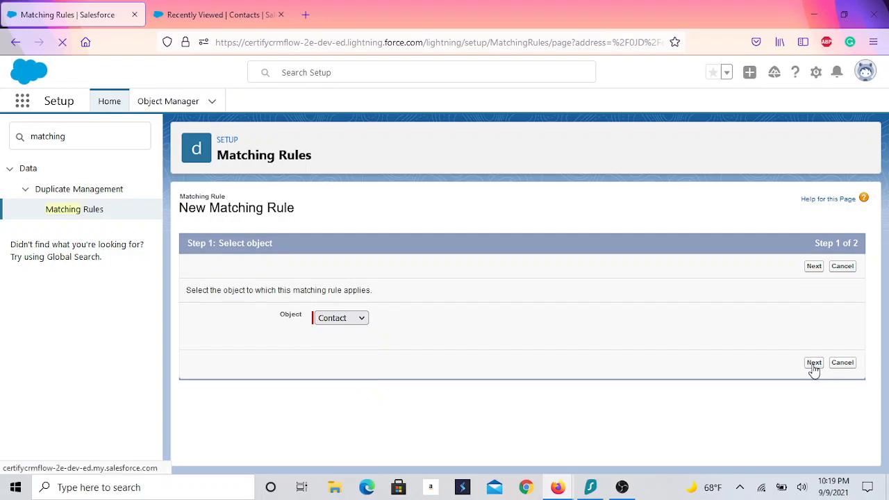
# Name the Contact matching rule 'same contact', with unique name same_contact.
pyautogui.click(813, 362)
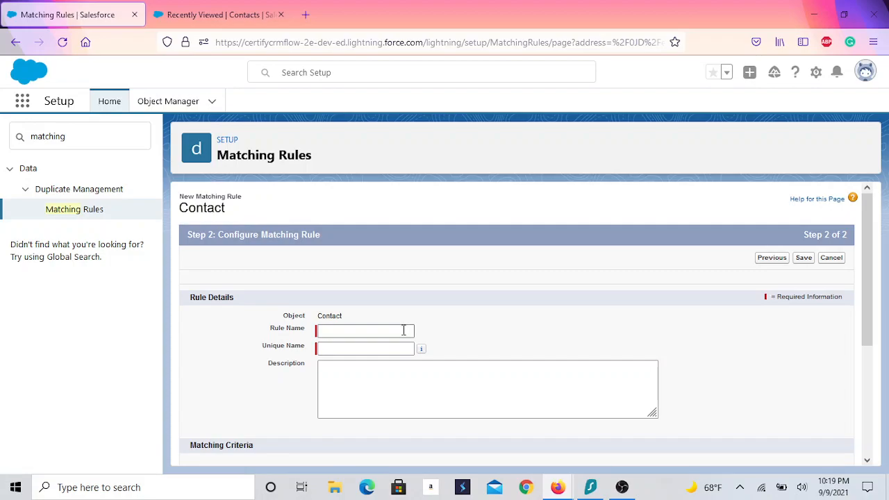
pyautogui.click(365, 331)
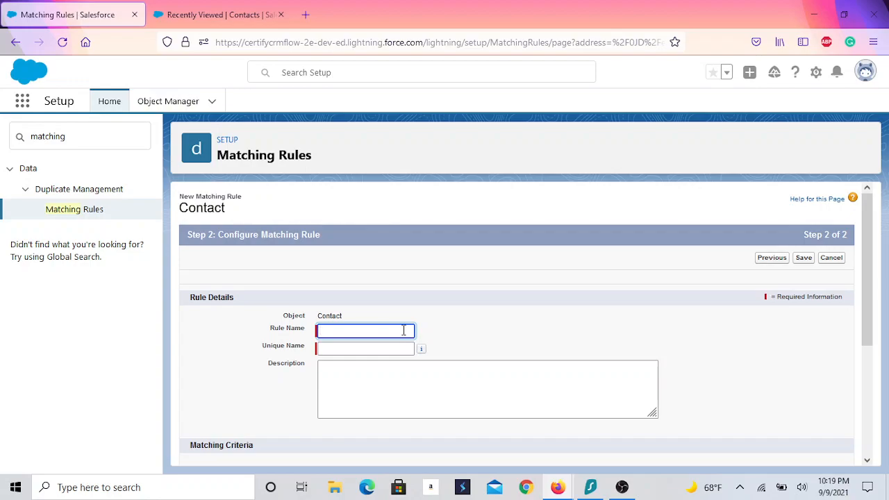
pyautogui.write('same')
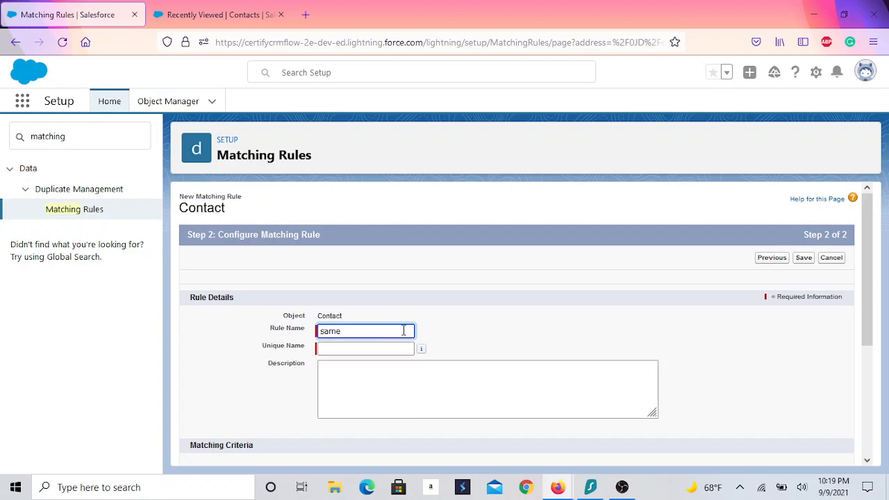
pyautogui.write('contact')
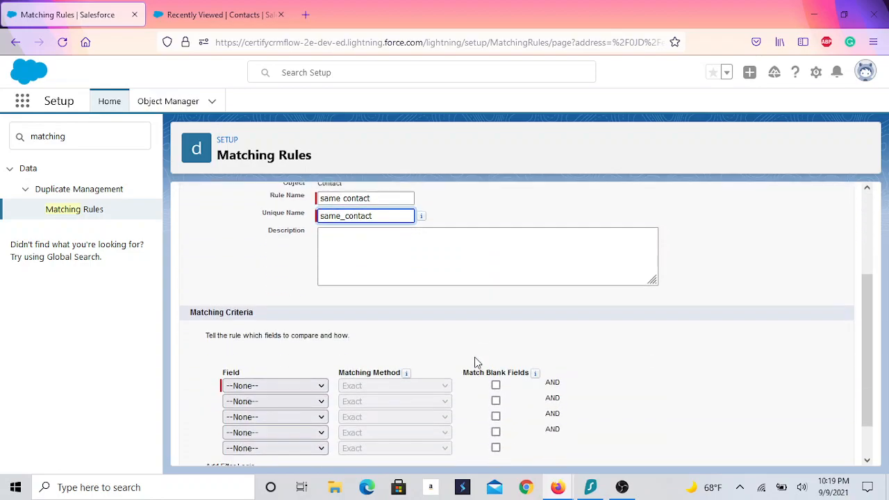
# Set criteria fields Account Name, First Name, Last Name and Email, all Exact matching.
pyautogui.scroll(-3)
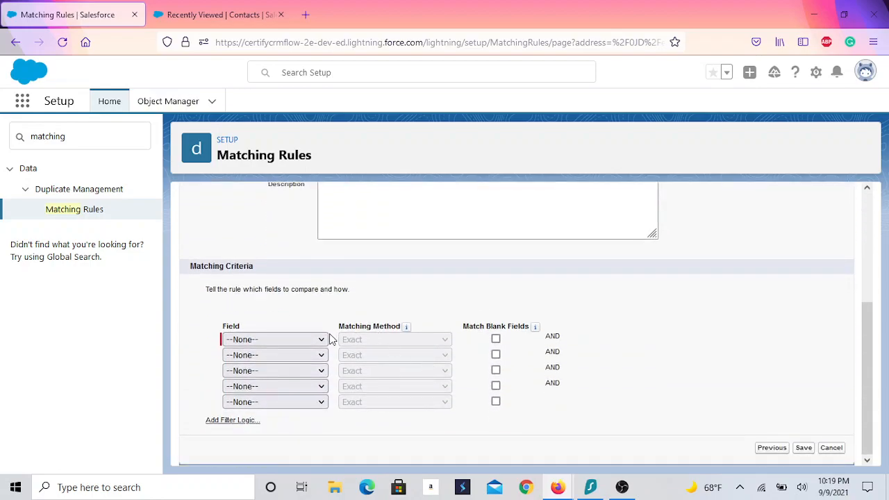
pyautogui.moveTo(309, 334)
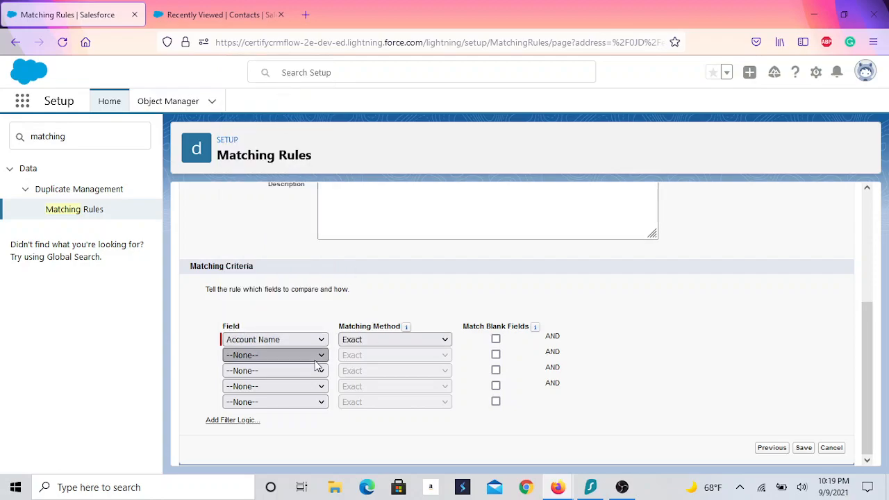
pyautogui.click(275, 355)
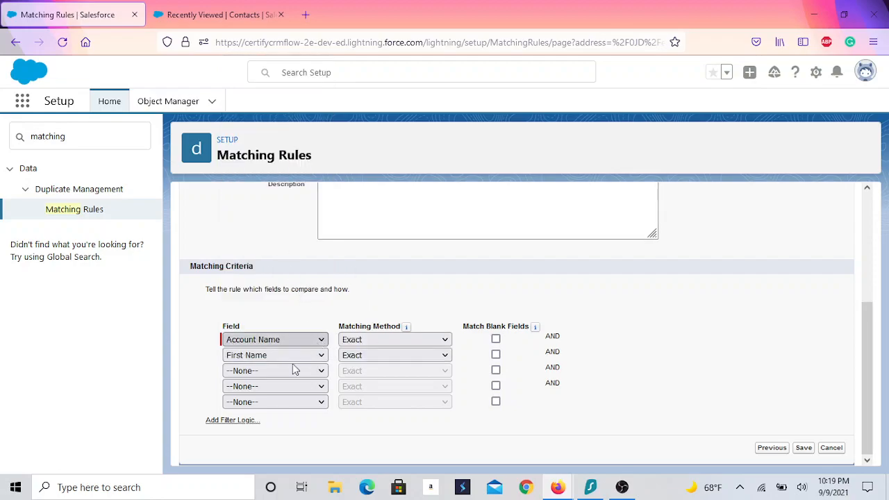
pyautogui.click(274, 370)
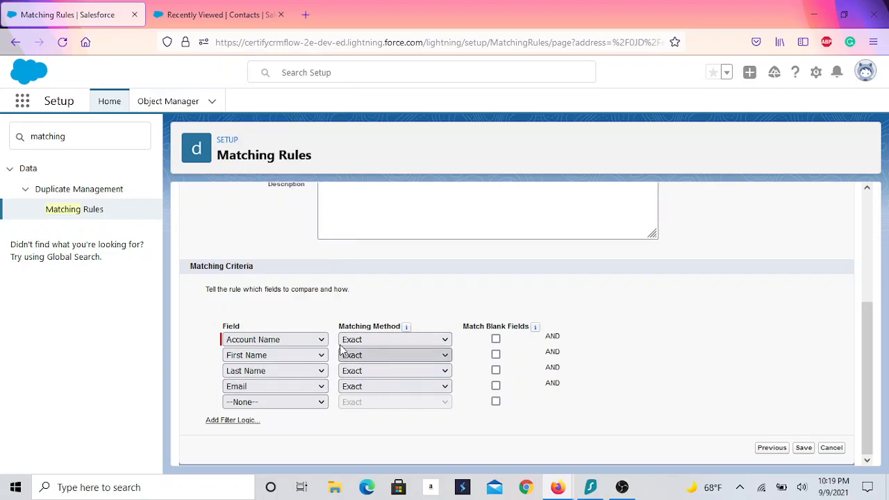
pyautogui.click(394, 340)
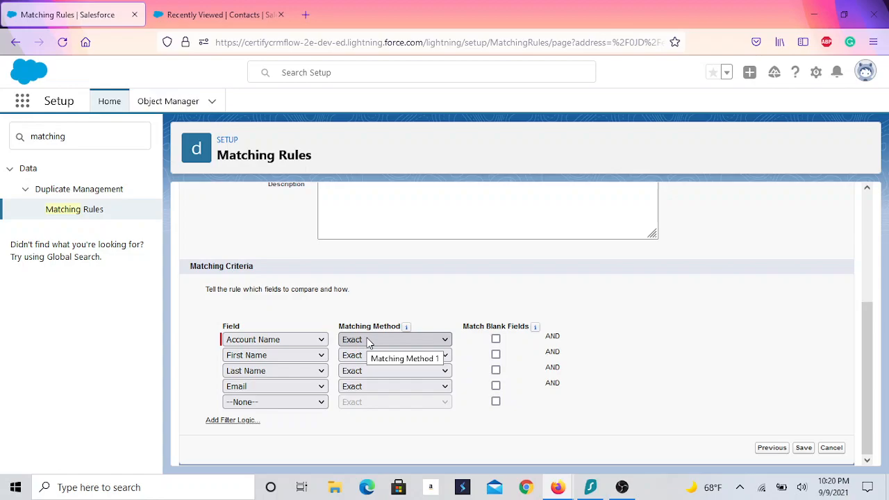
pyautogui.moveTo(374, 339)
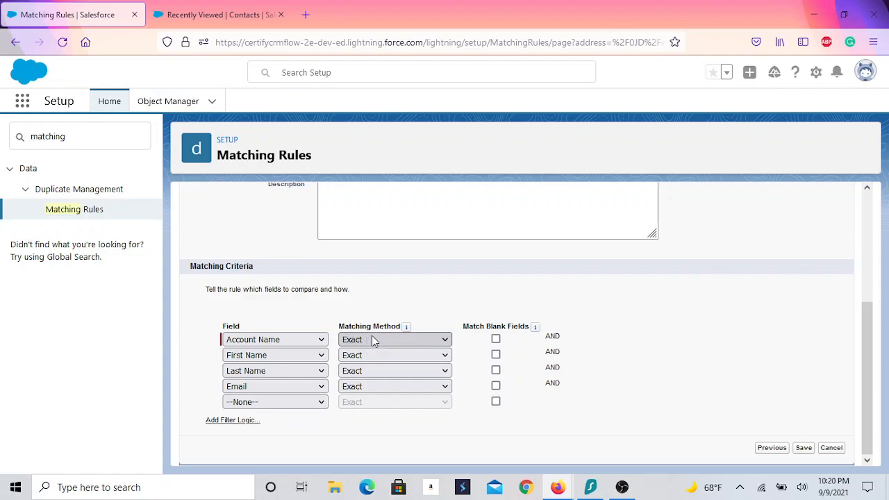
pyautogui.click(395, 340)
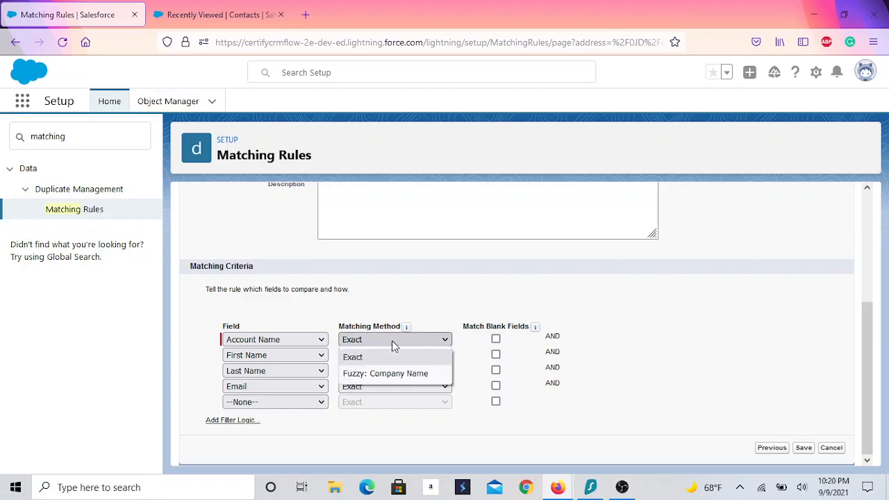
pyautogui.click(353, 357)
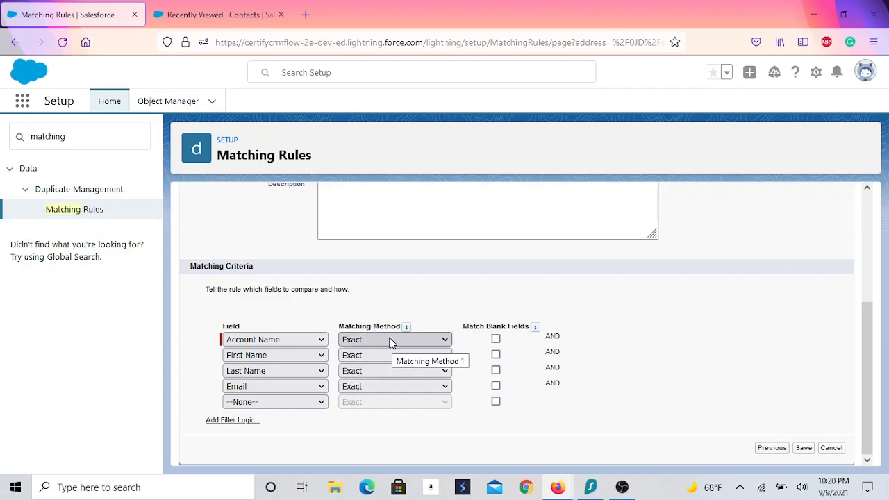
pyautogui.moveTo(375, 356)
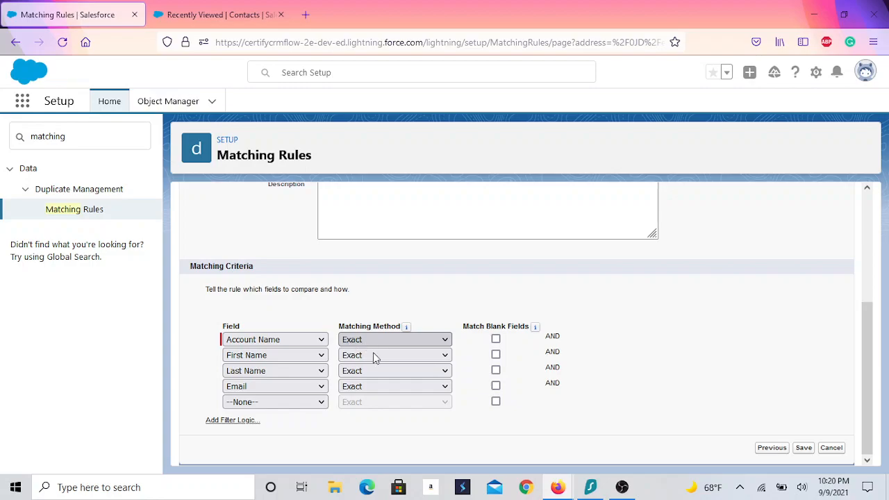
pyautogui.moveTo(613, 360)
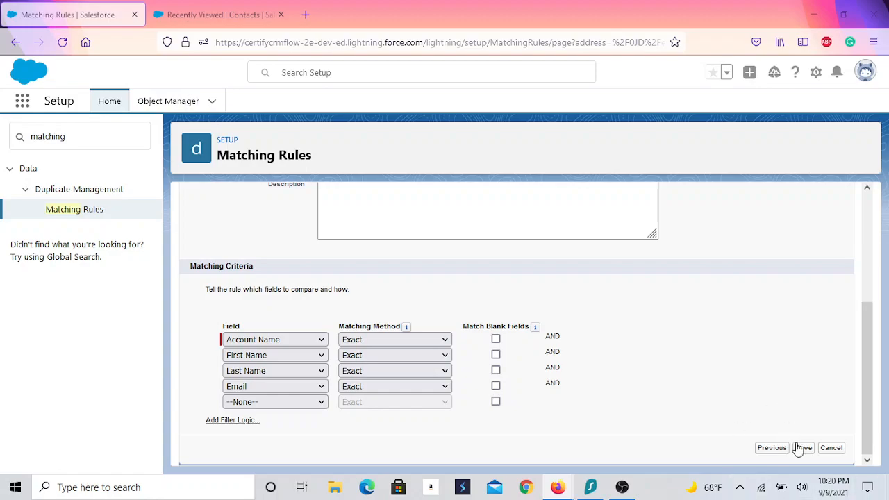
# Save and activate the 'same contact' matching rule, dismissing the activation notice.
pyautogui.click(804, 448)
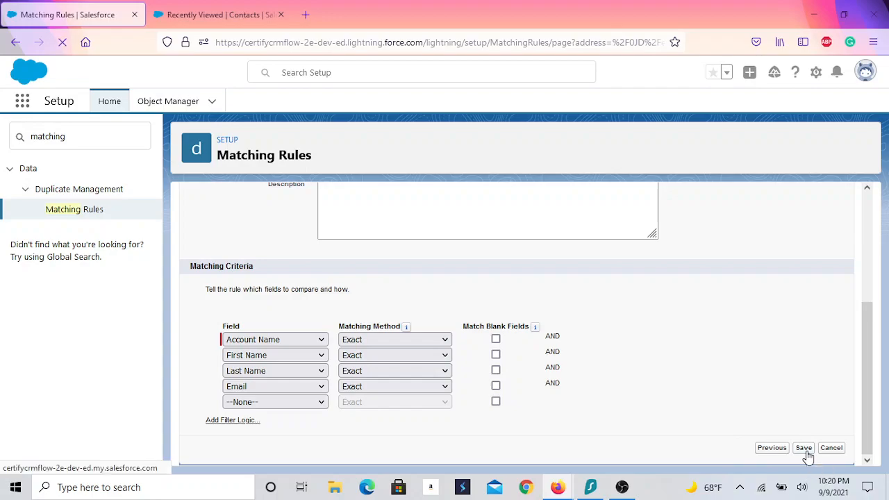
pyautogui.click(804, 447)
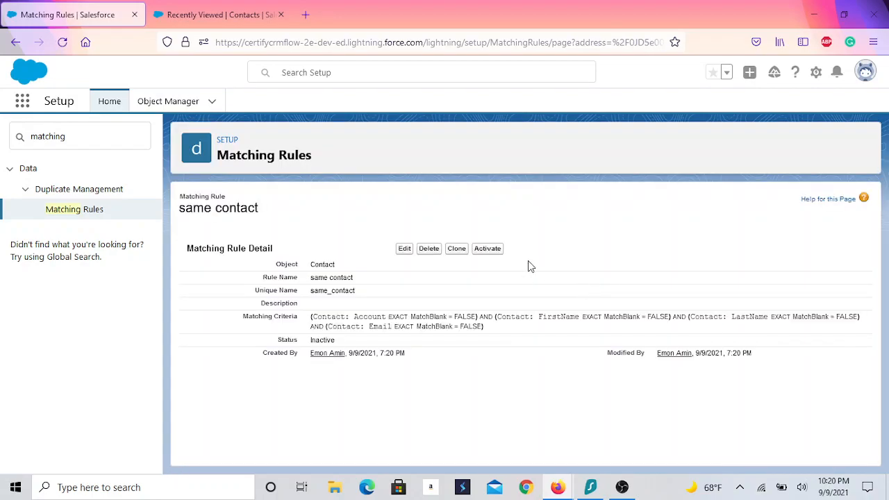
pyautogui.moveTo(519, 258)
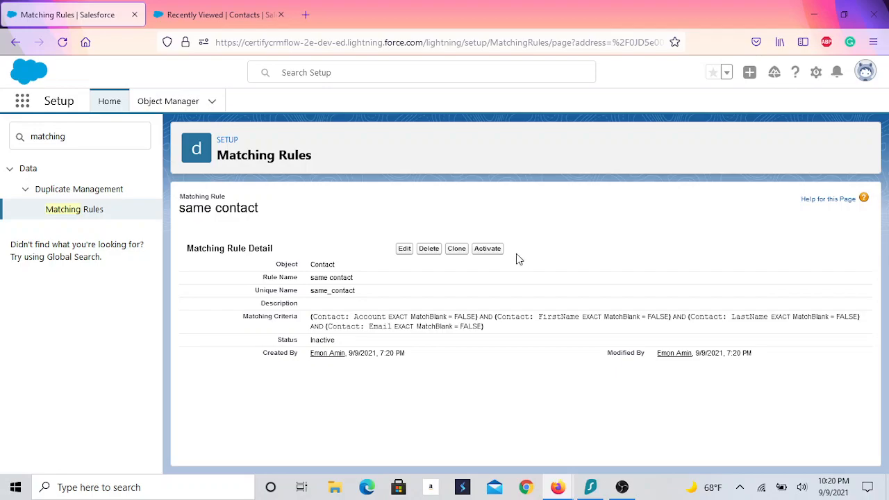
pyautogui.moveTo(488, 249)
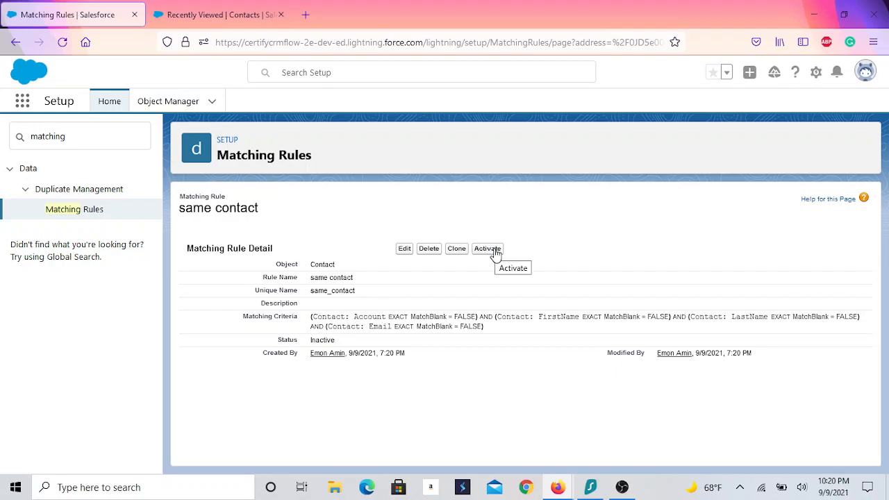
pyautogui.click(487, 249)
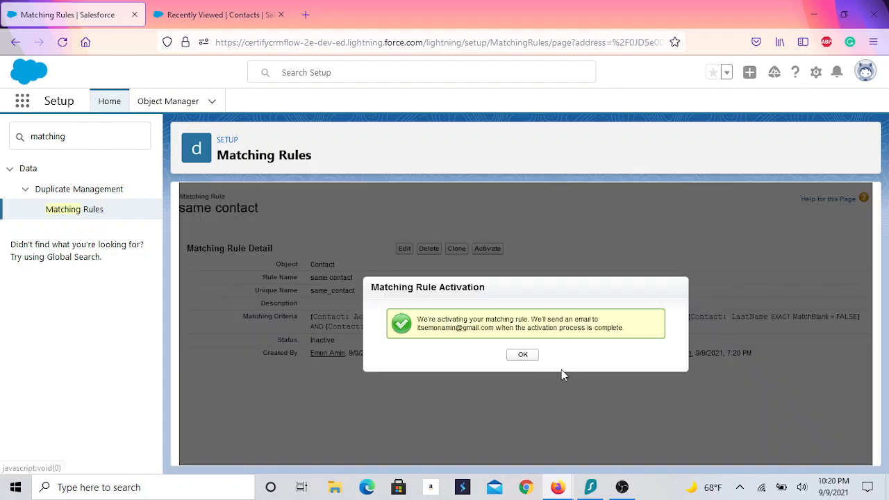
pyautogui.click(523, 354)
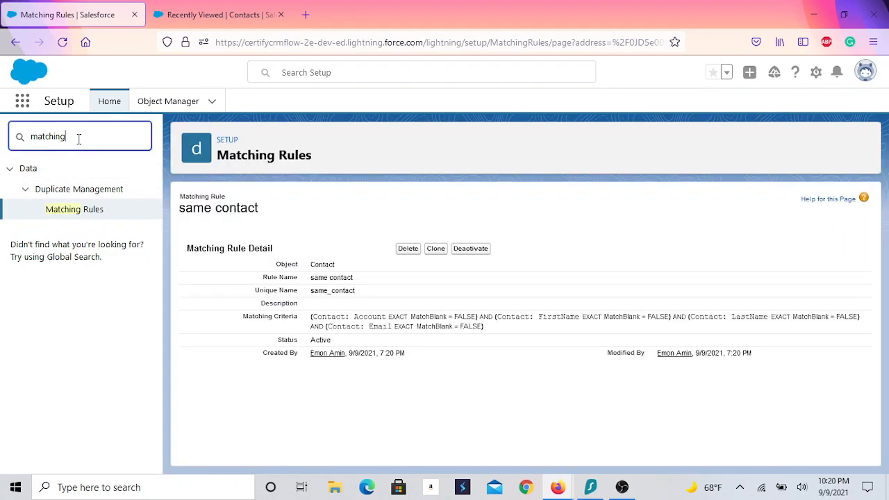
# Search Setup for 'duplicate', open Duplicate Rules, and start a new Contact rule.
pyautogui.press('Backspace')
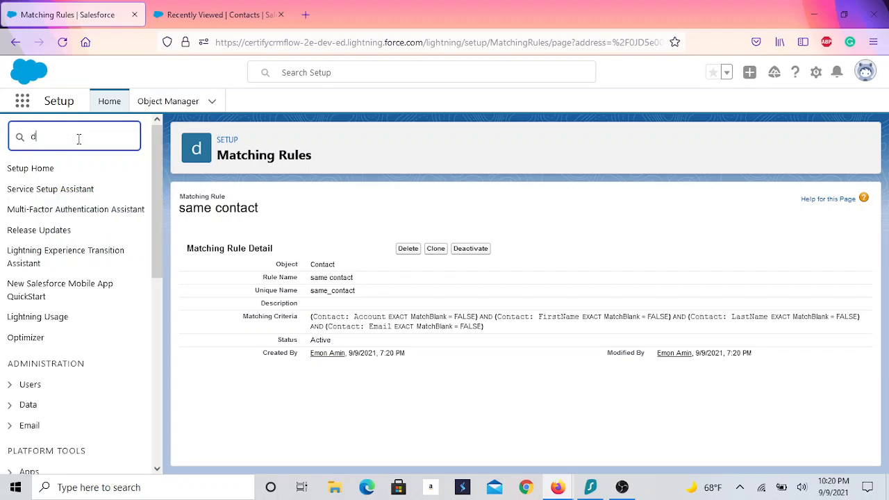
pyautogui.write('uplicate')
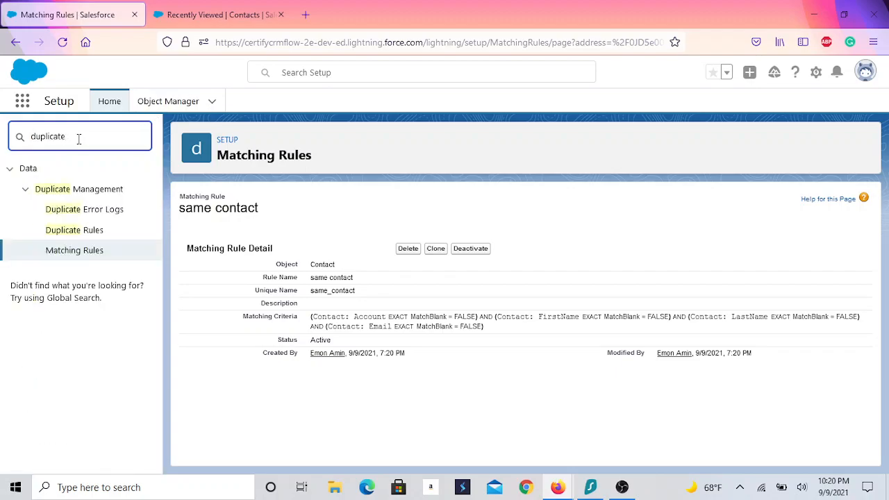
pyautogui.click(74, 230)
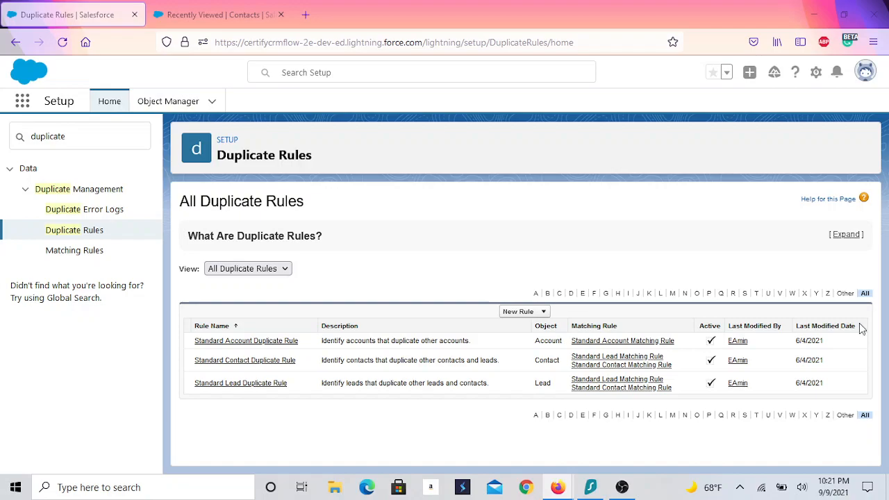
pyautogui.click(524, 311)
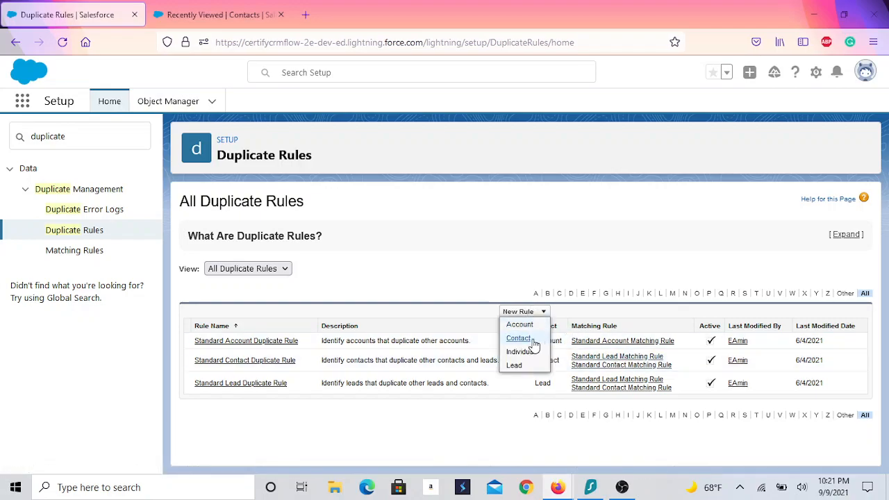
pyautogui.click(519, 338)
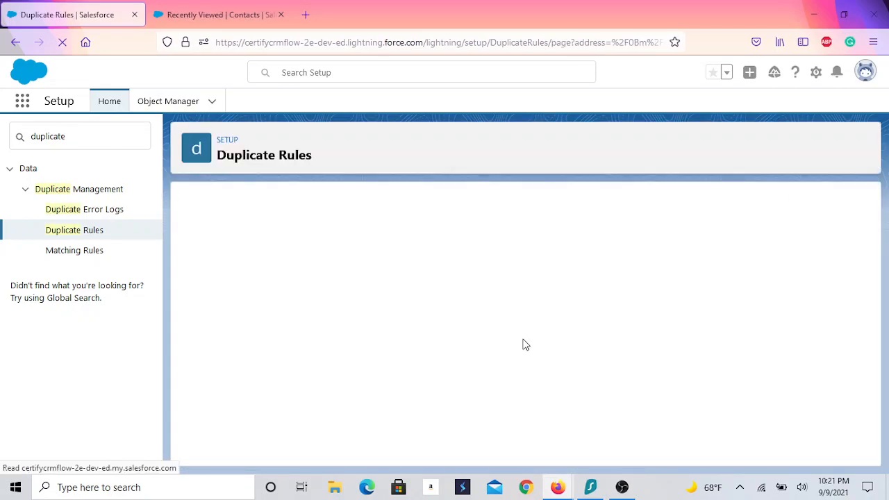
# Enter 'same contact' as the duplicate rule name, keeping sharing rules enforced.
pyautogui.click(358, 280)
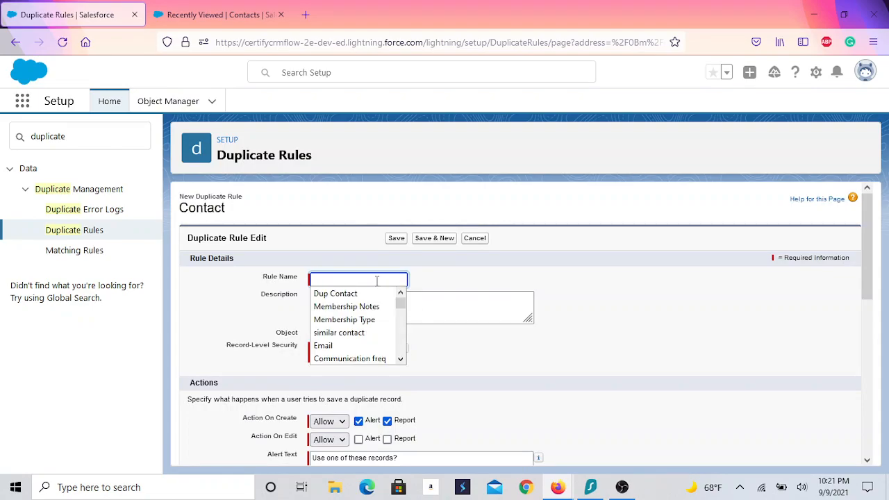
pyautogui.write('same contact')
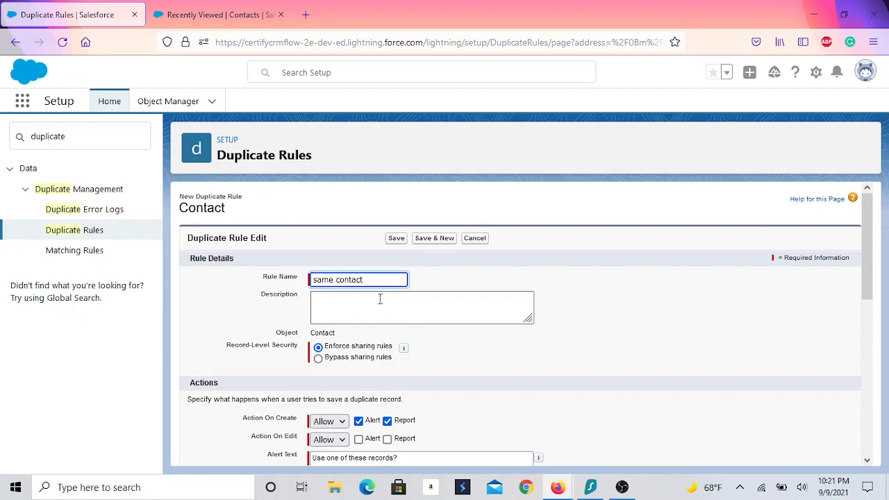
pyautogui.scroll(-3)
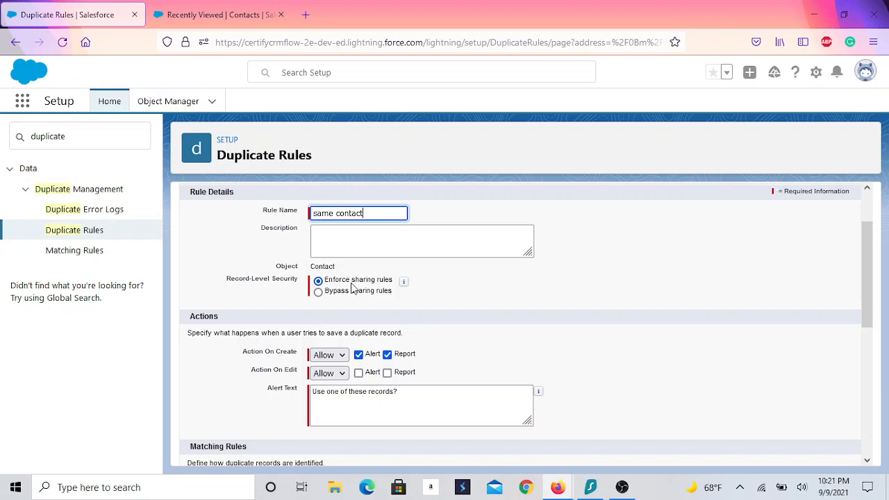
pyautogui.moveTo(391, 290)
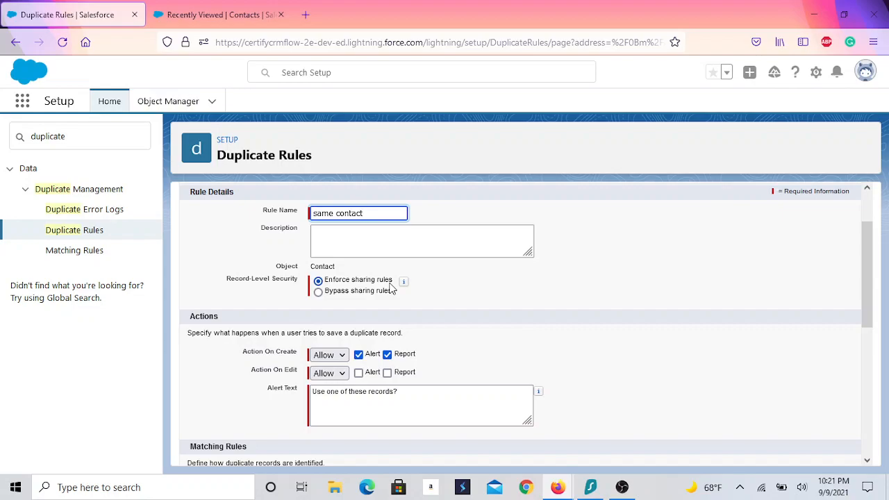
pyautogui.moveTo(403, 281)
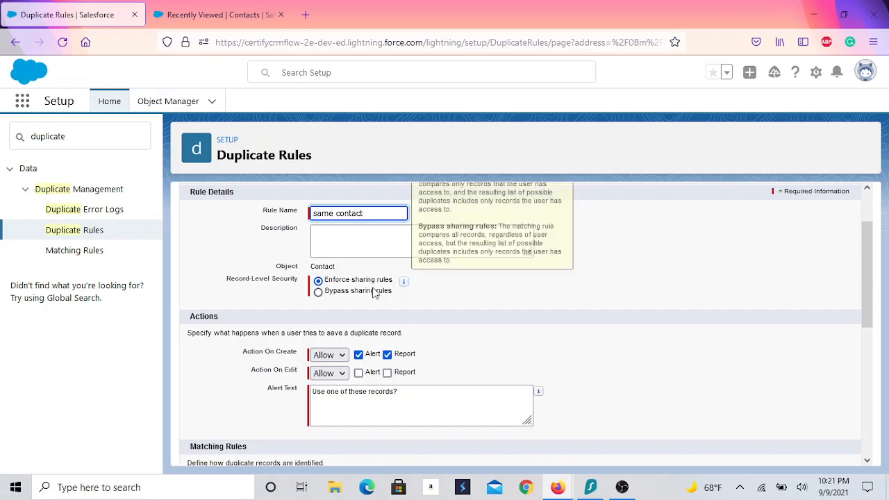
pyautogui.moveTo(385, 293)
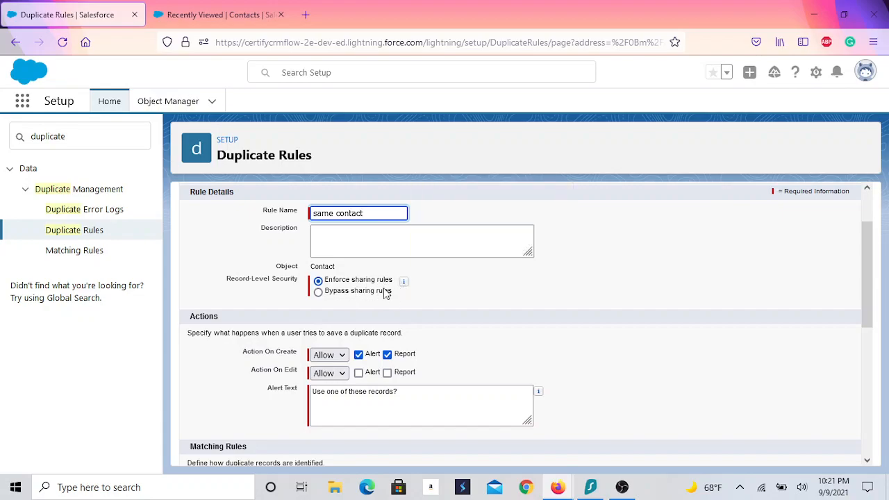
pyautogui.moveTo(372, 298)
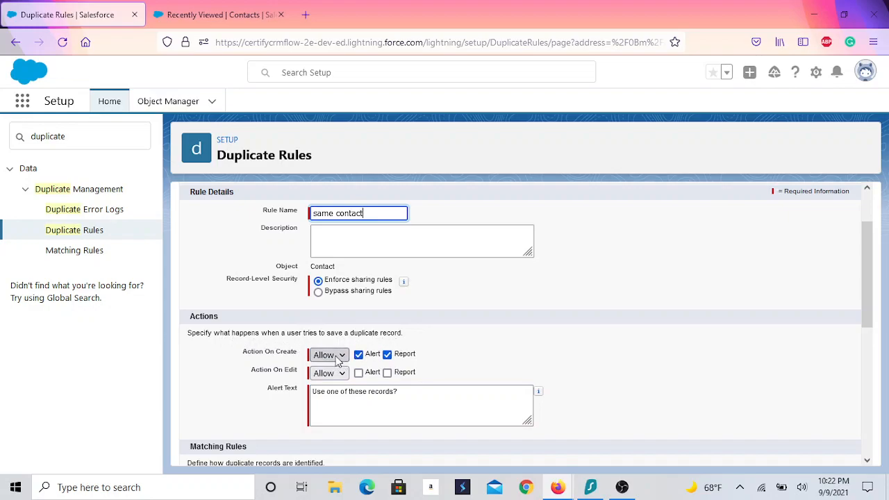
# Set Action On Edit to Block and choose the 'same contact' matching rule.
pyautogui.click(328, 373)
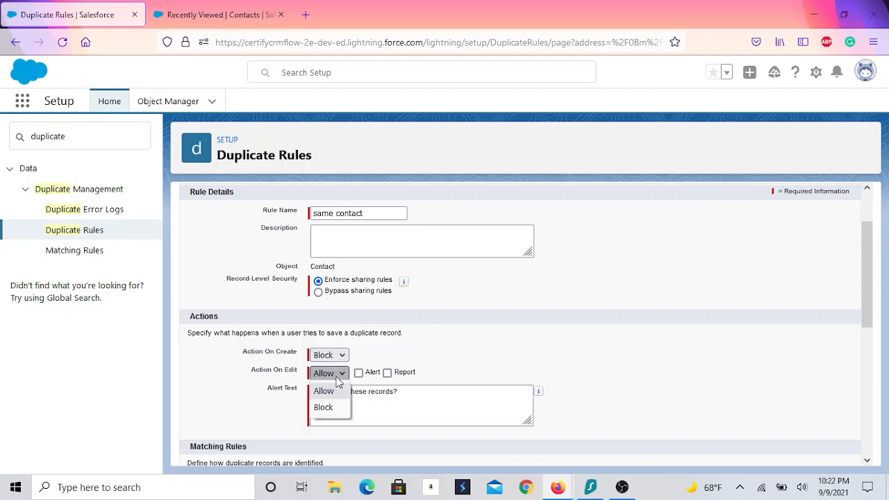
pyautogui.click(323, 407)
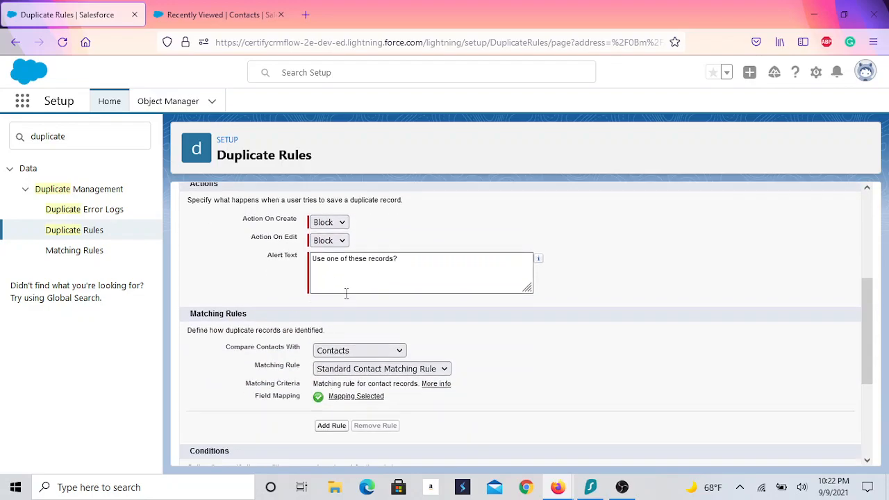
pyautogui.scroll(-3)
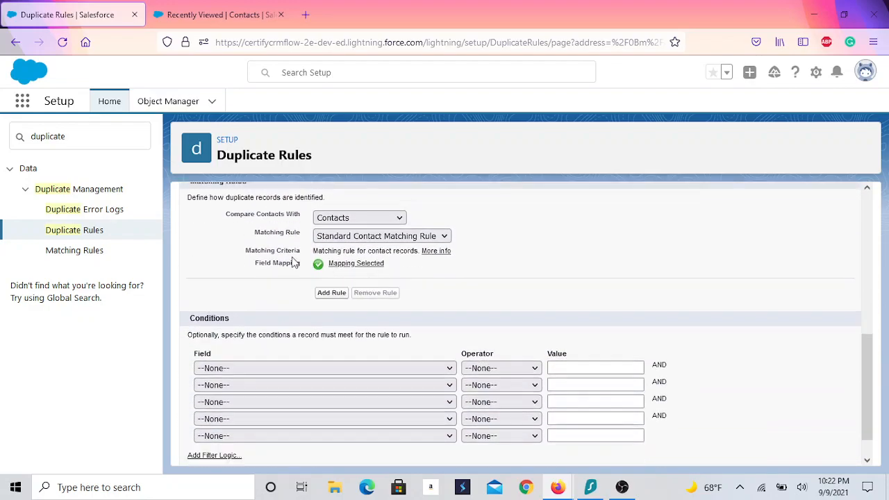
pyautogui.click(381, 236)
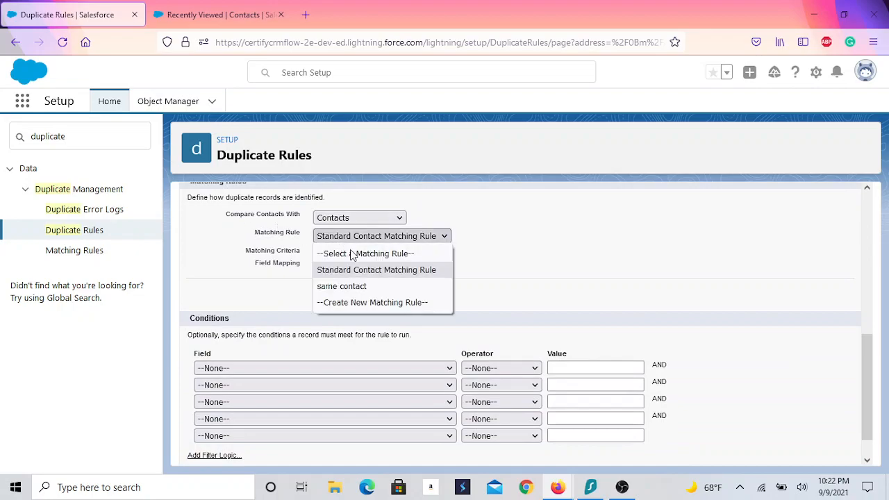
pyautogui.moveTo(357, 286)
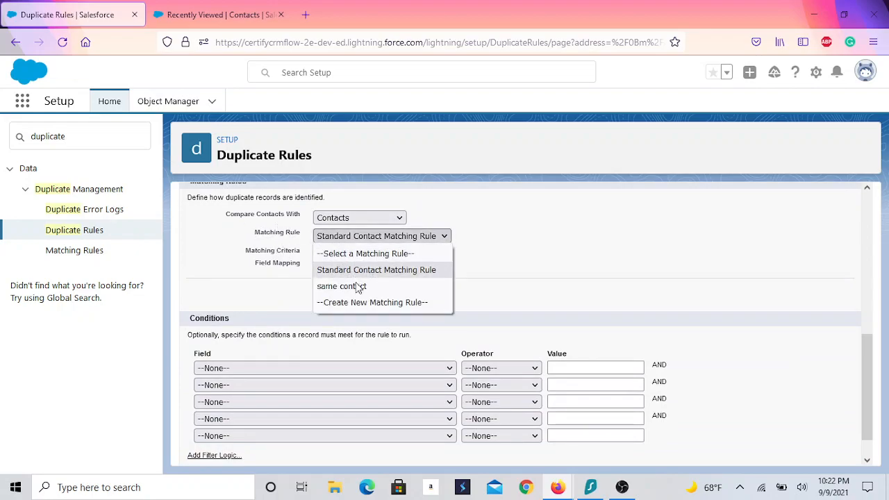
pyautogui.click(341, 286)
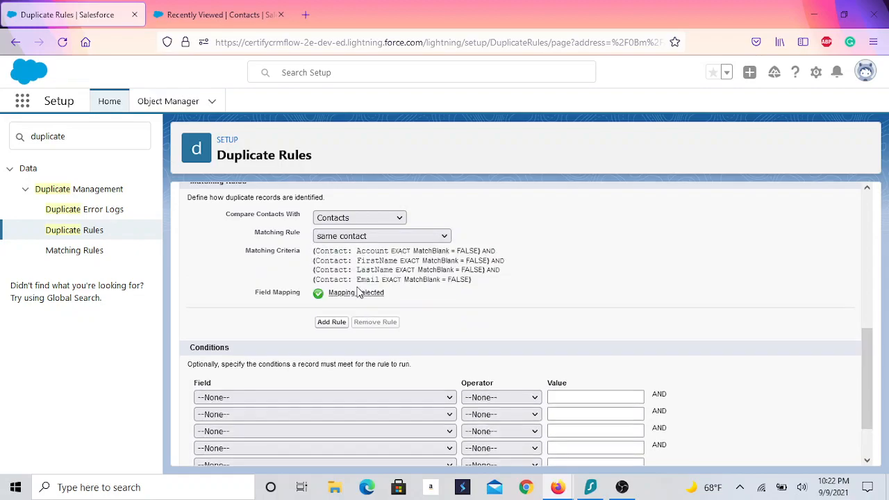
# Adjust an option lower in the form and save the duplicate rule.
pyautogui.scroll(-3)
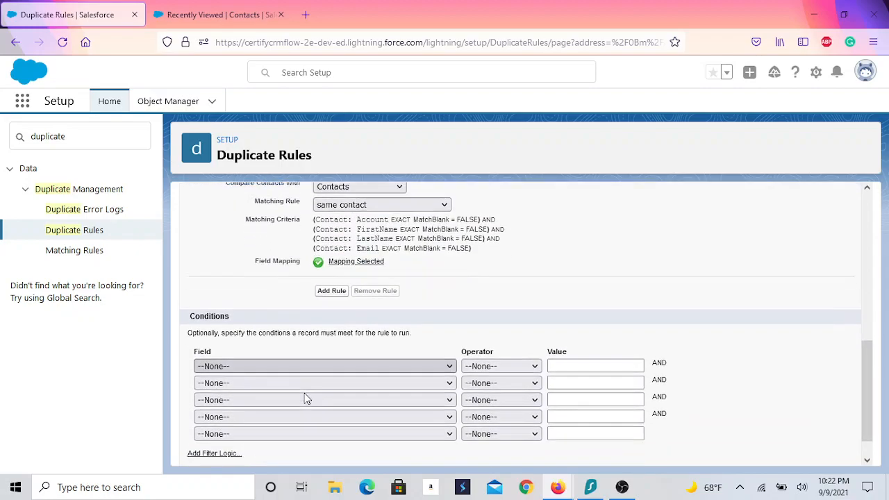
pyautogui.scroll(-3)
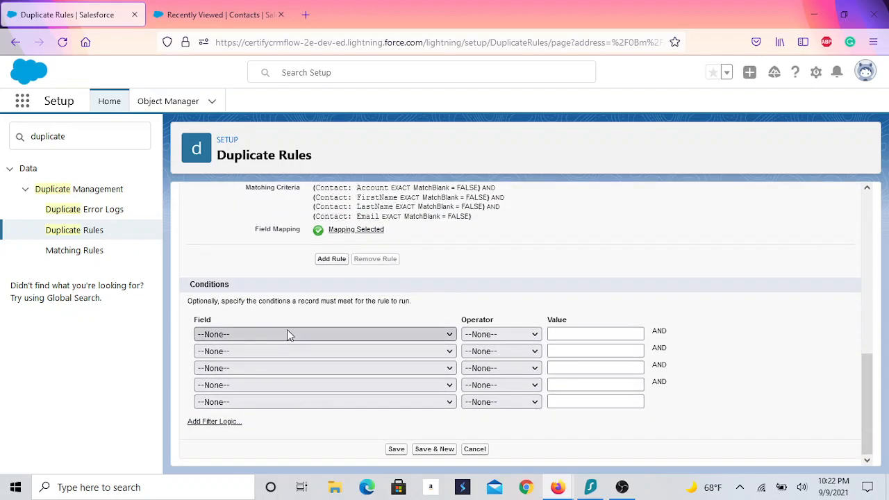
pyautogui.click(325, 334)
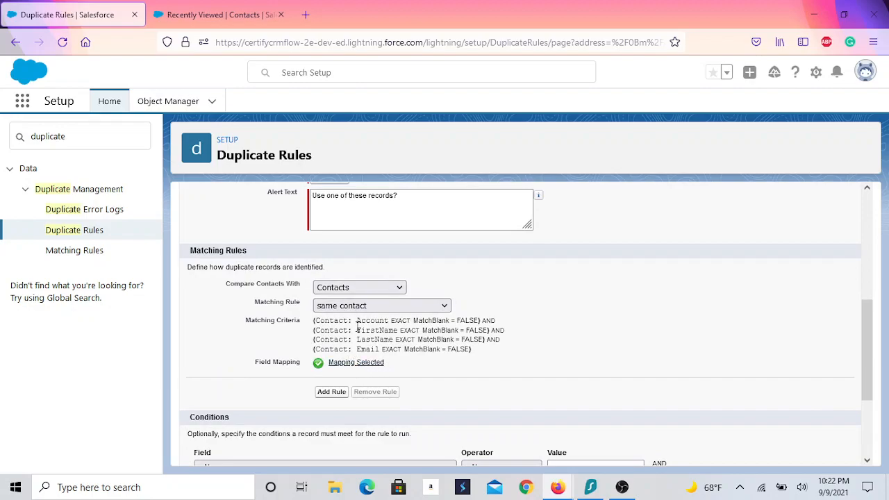
pyautogui.scroll(-3)
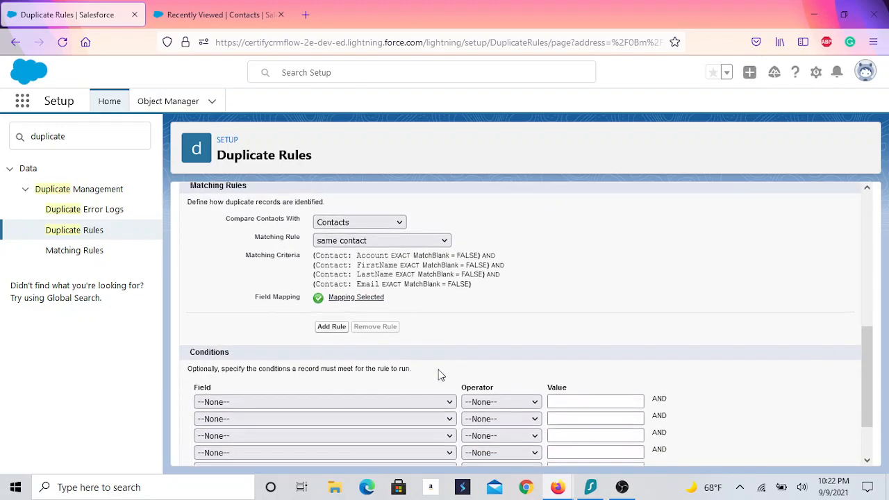
pyautogui.scroll(-3)
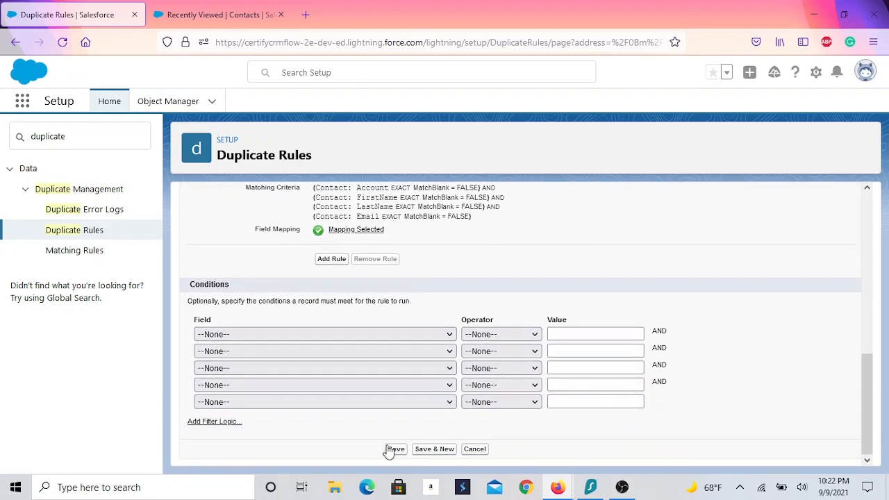
pyautogui.click(395, 449)
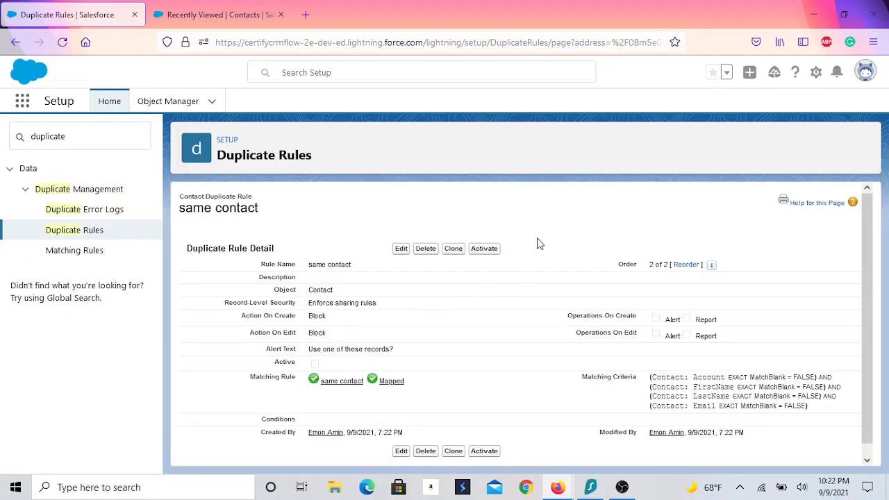
pyautogui.moveTo(484, 249)
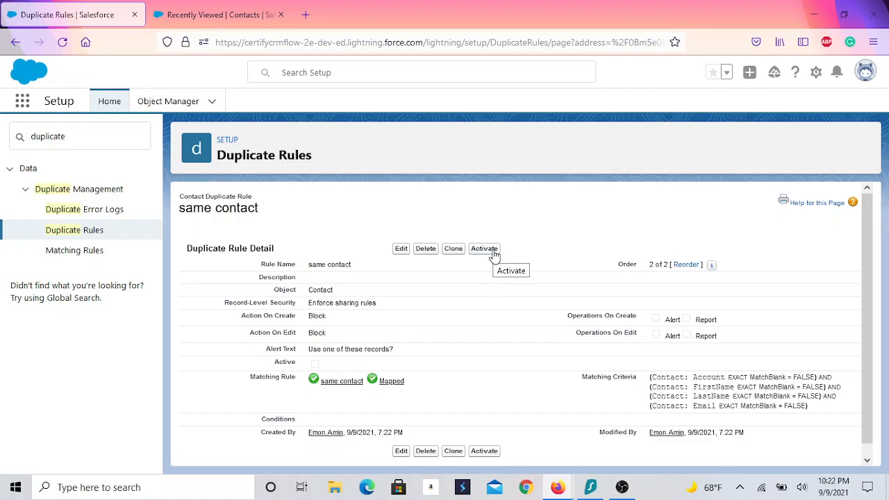
# Activate the 'same contact' duplicate rule and go to the Recently Viewed Contacts tab.
pyautogui.click(485, 248)
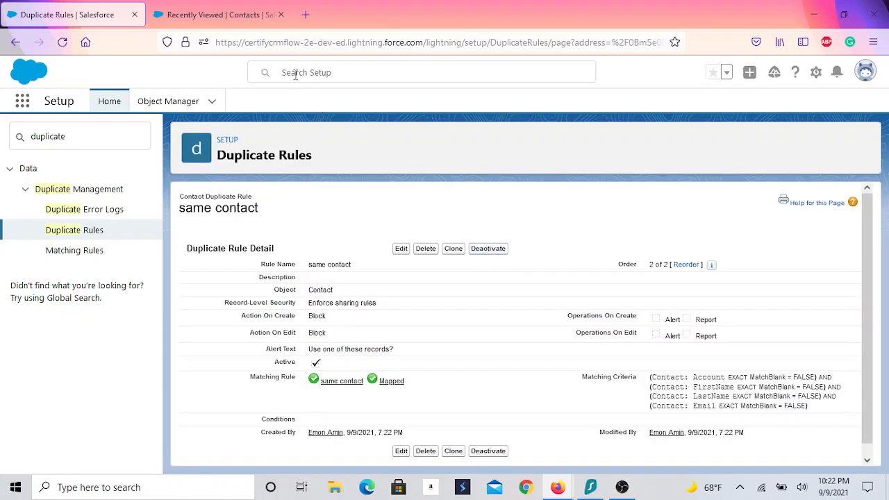
pyautogui.click(236, 15)
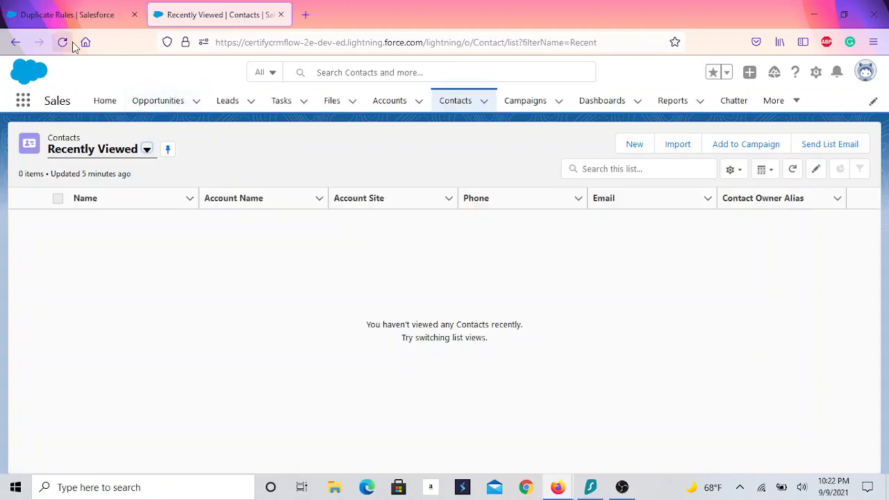
# Refresh the Contacts list and open a blank New Contact form.
pyautogui.click(63, 41)
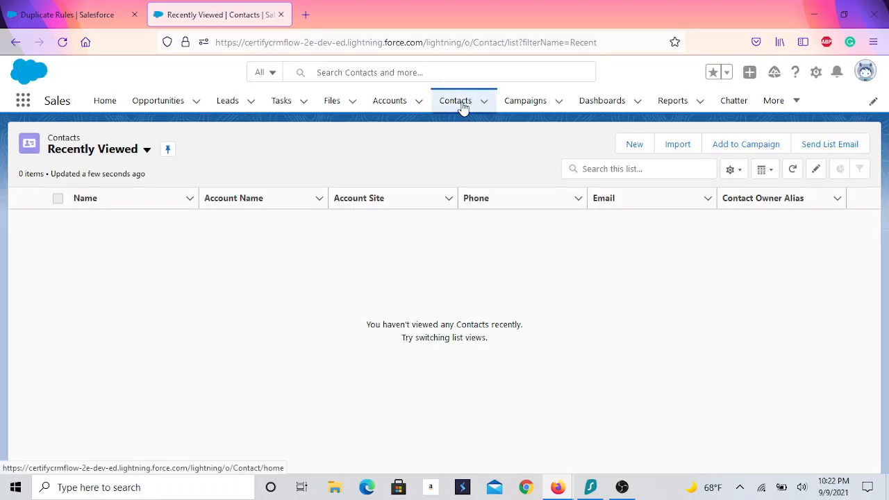
pyautogui.moveTo(454, 155)
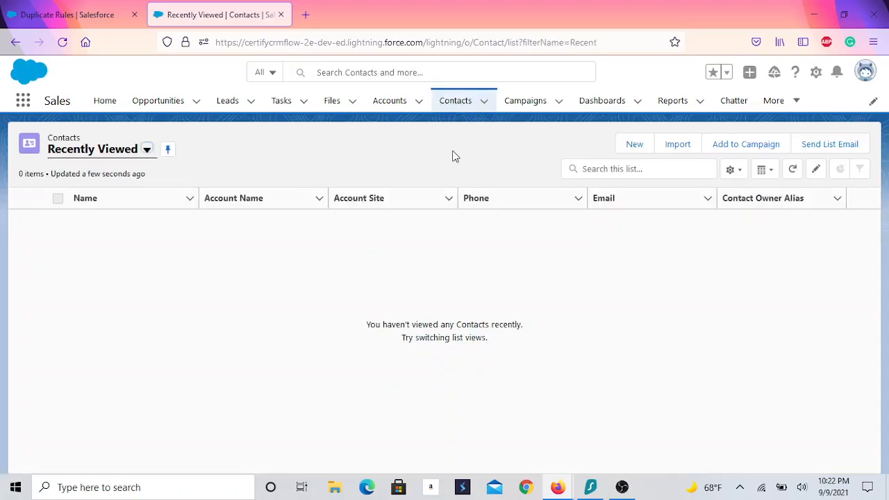
pyautogui.moveTo(634, 144)
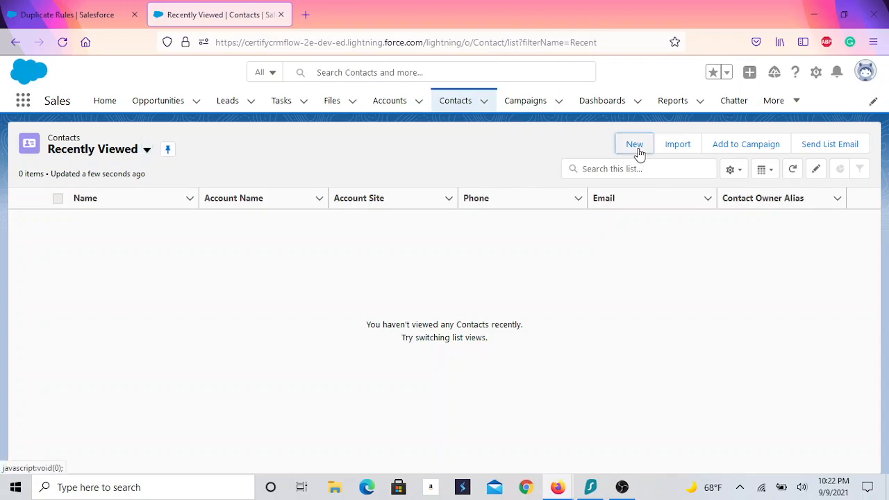
pyautogui.click(635, 144)
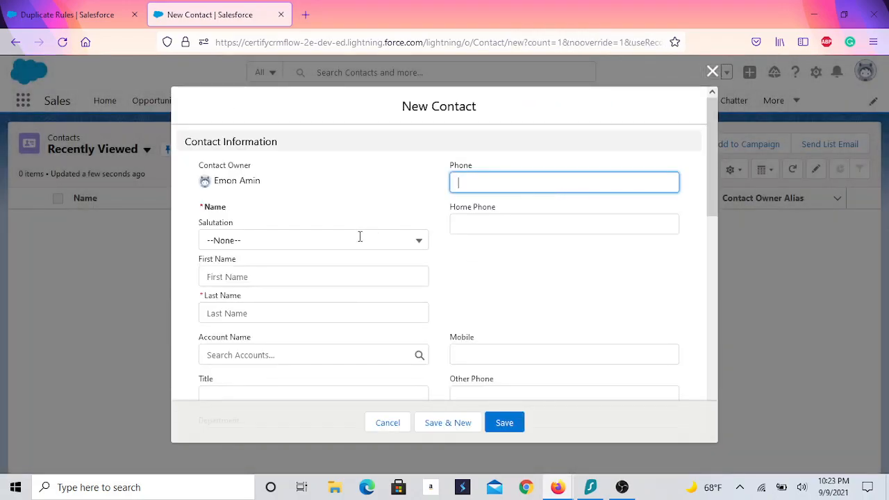
pyautogui.click(313, 240)
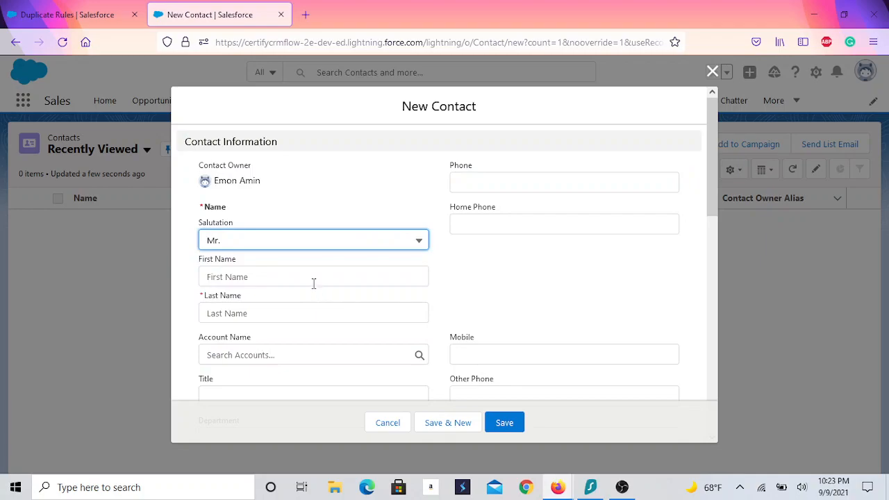
pyautogui.write('Jo')
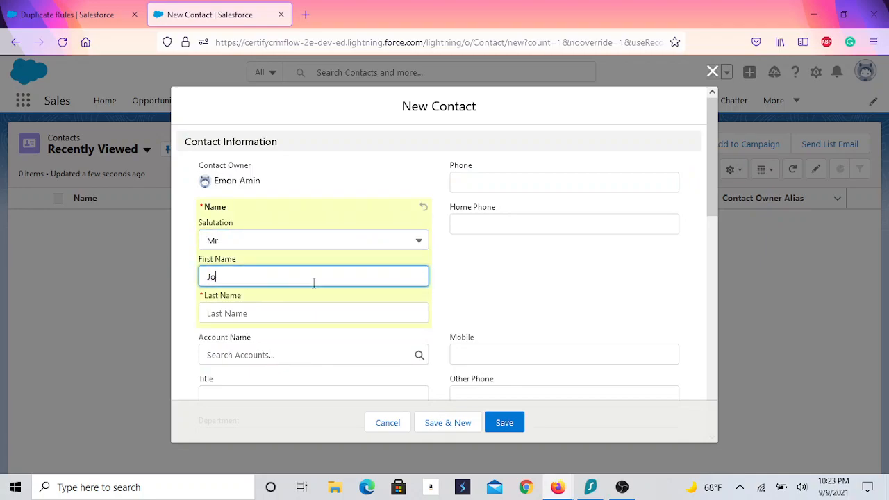
pyautogui.write('Smi')
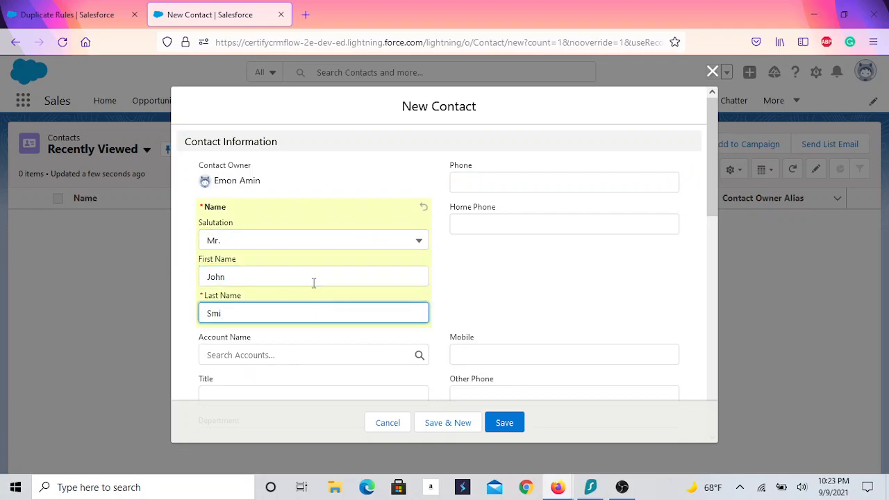
pyautogui.write('th')
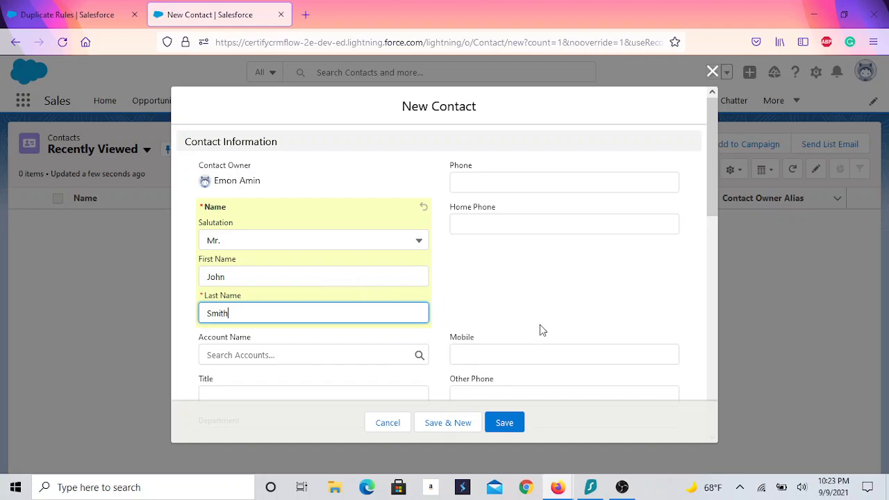
pyautogui.scroll(-3)
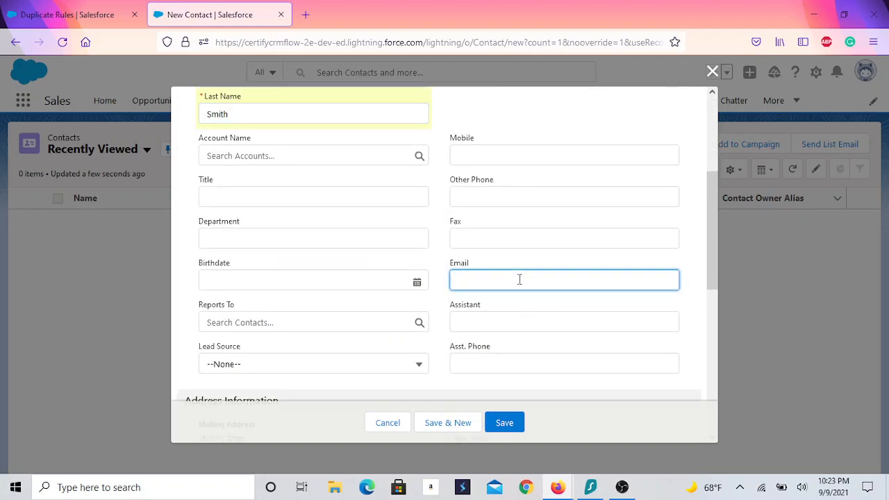
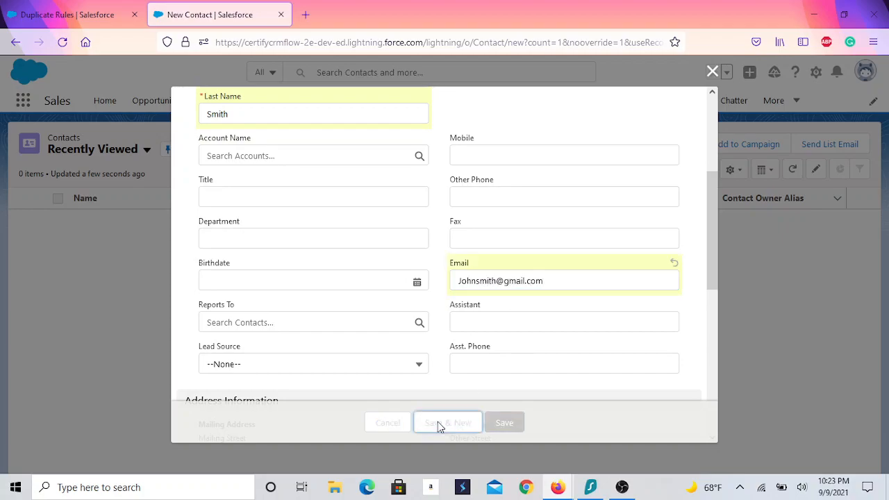
pyautogui.click(504, 422)
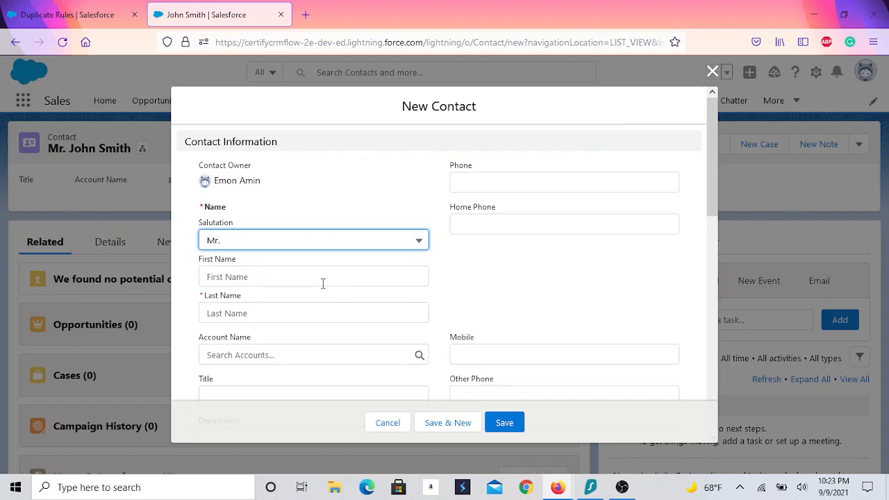
pyautogui.write('John')
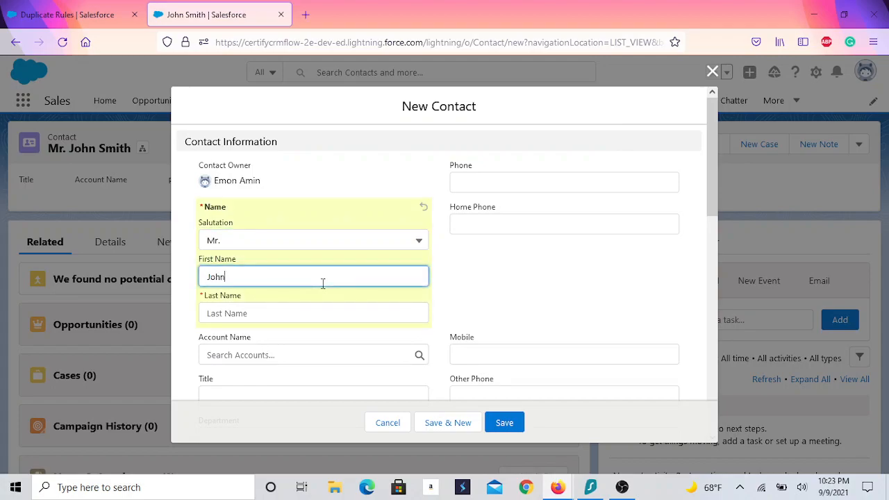
pyautogui.write('Smith')
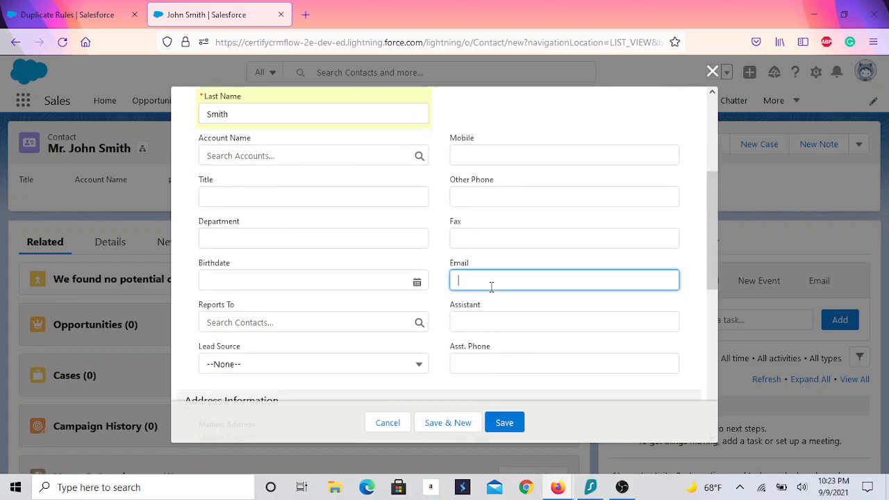
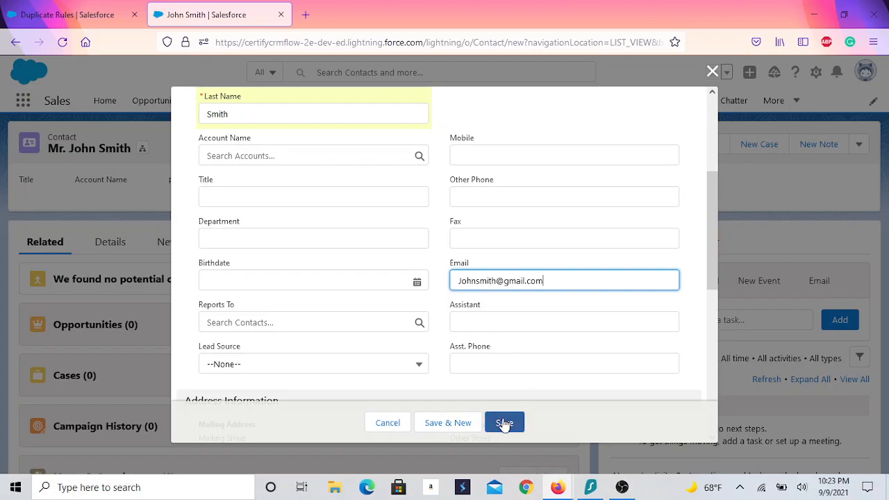
pyautogui.moveTo(505, 423)
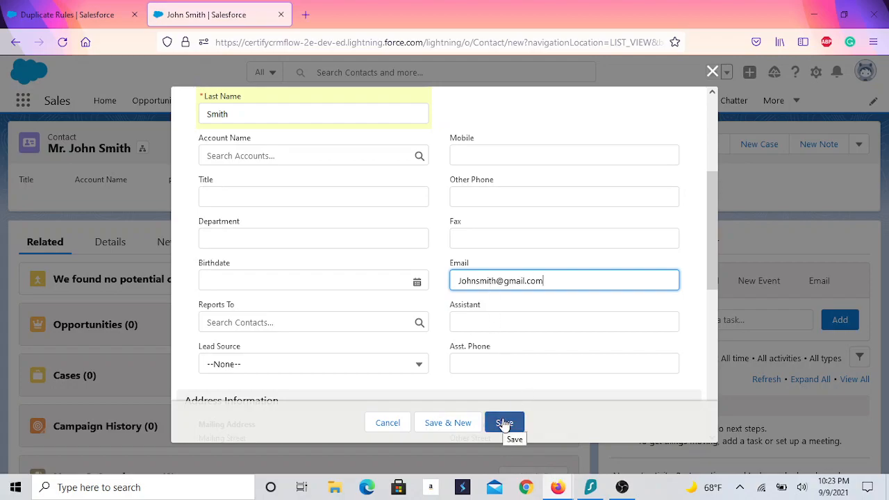
# Attempt to save the duplicate John Smith contact, triggering the Similar Records Exist warning.
pyautogui.click(505, 423)
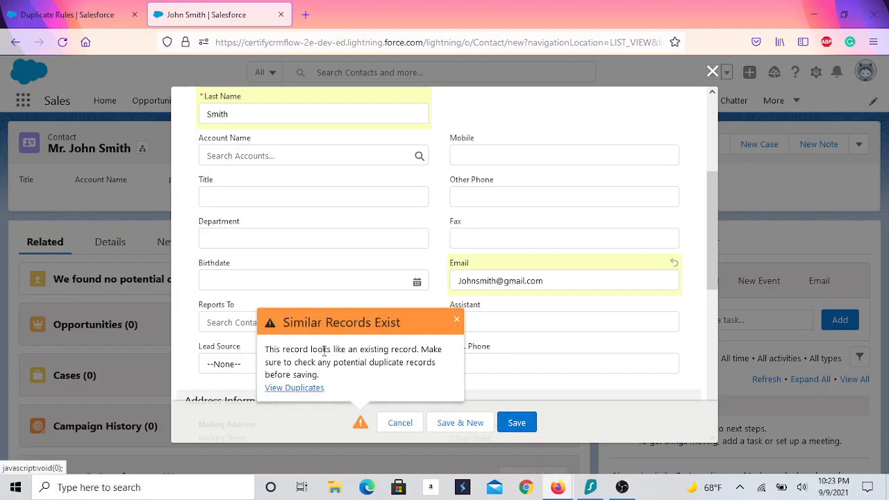
pyautogui.moveTo(342, 330)
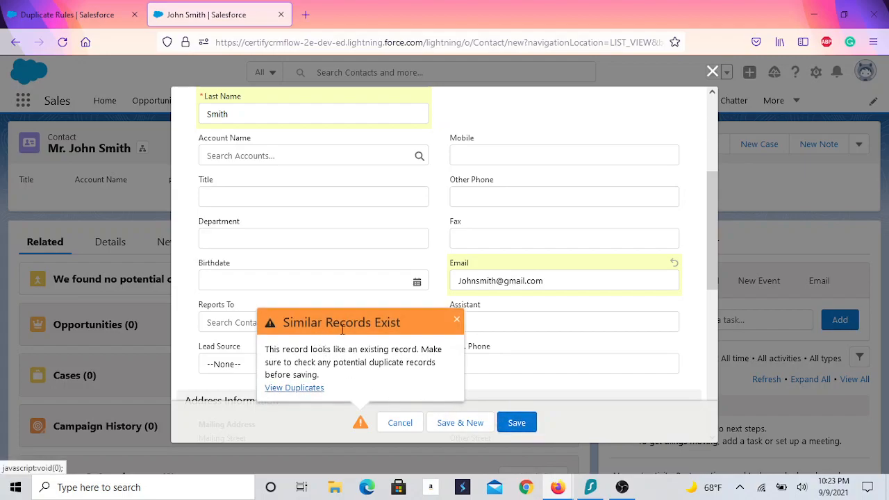
pyautogui.moveTo(321, 359)
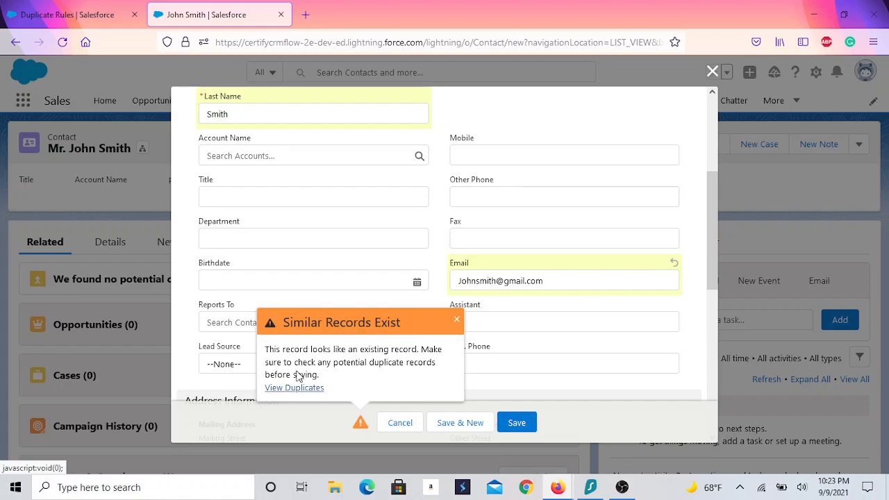
pyautogui.moveTo(430, 365)
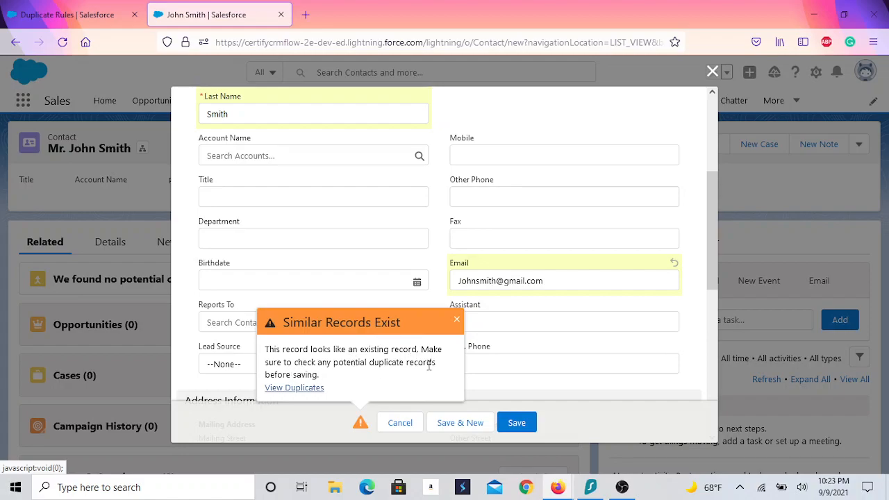
pyautogui.moveTo(294, 388)
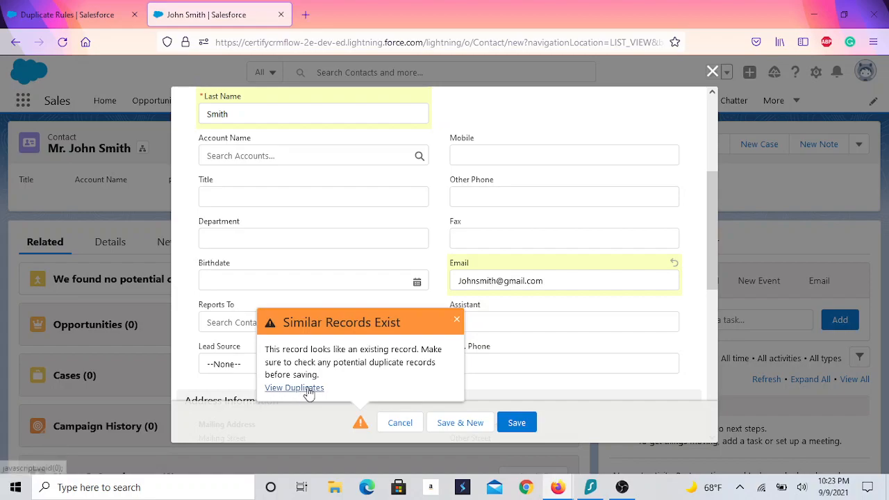
# Show the matching existing John Smith record via the warning's View Duplicates link.
pyautogui.click(293, 387)
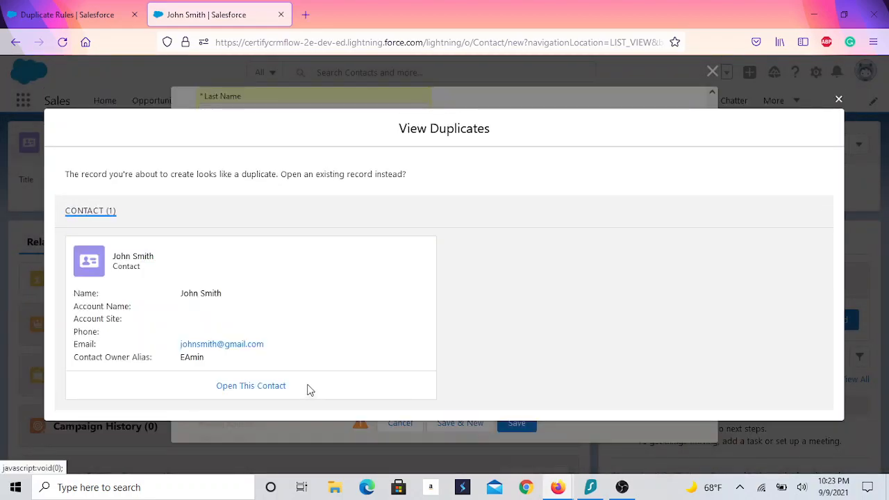
pyautogui.moveTo(267, 387)
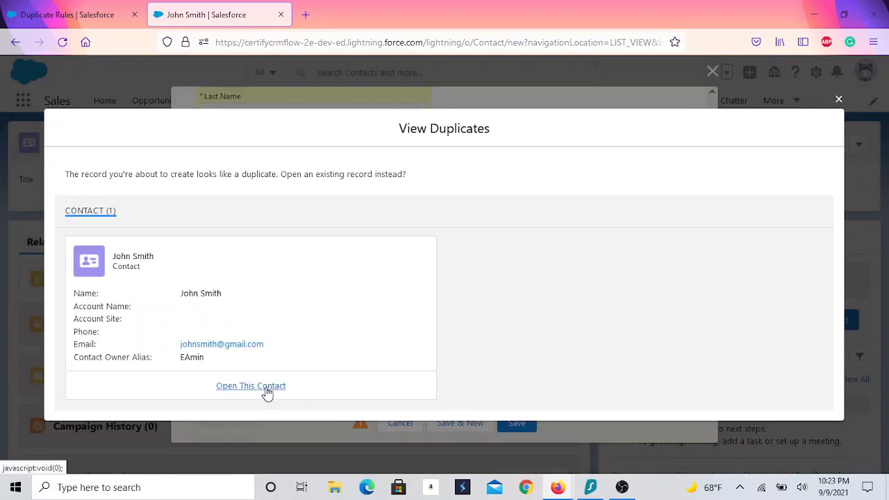
pyautogui.moveTo(299, 284)
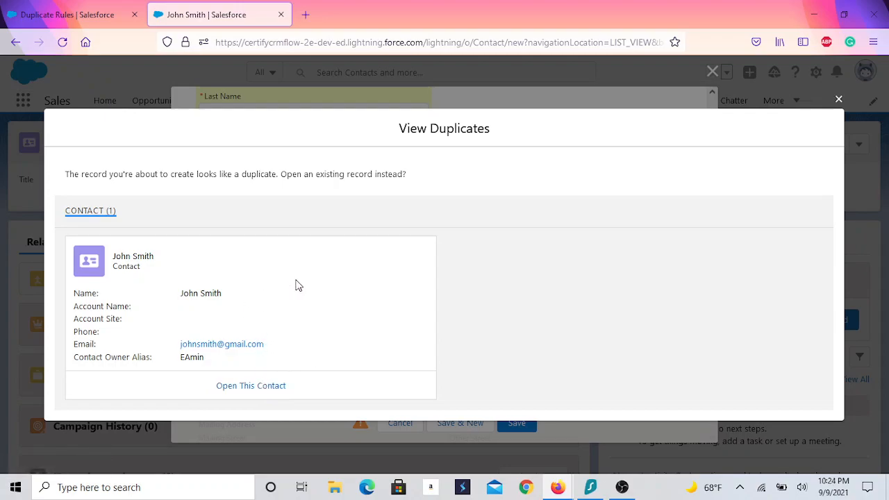
pyautogui.moveTo(368, 263)
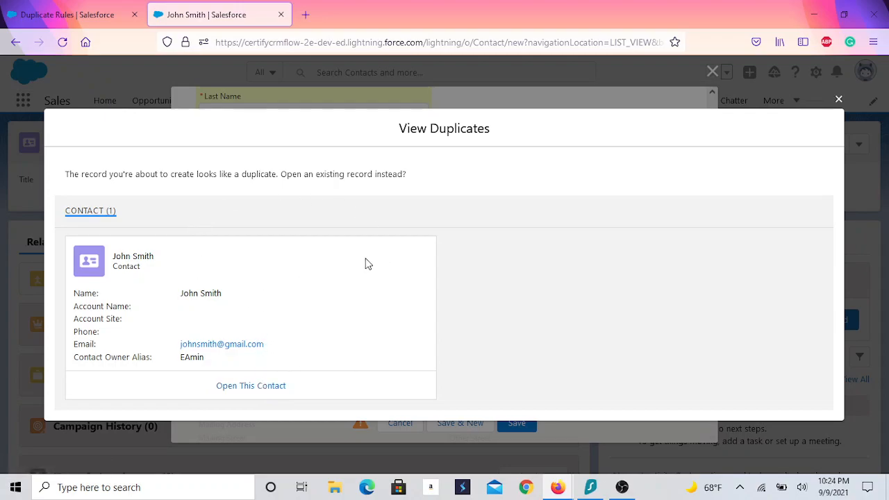
pyautogui.moveTo(457, 277)
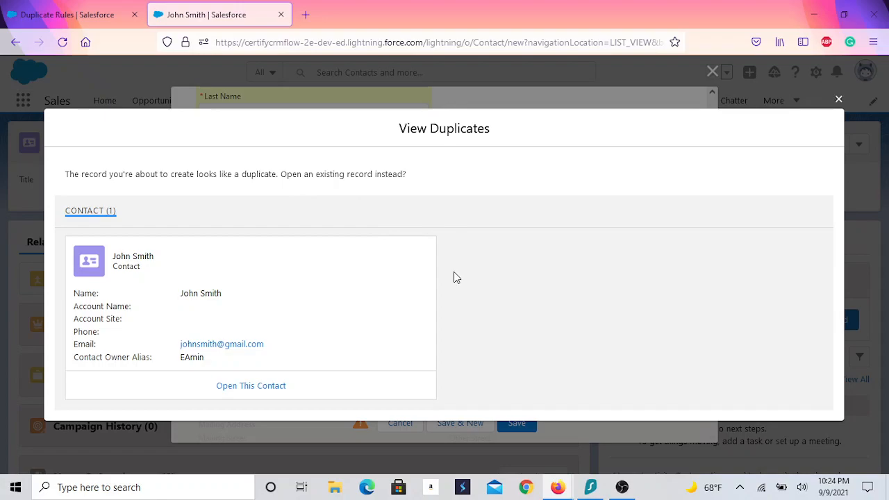
pyautogui.moveTo(452, 279)
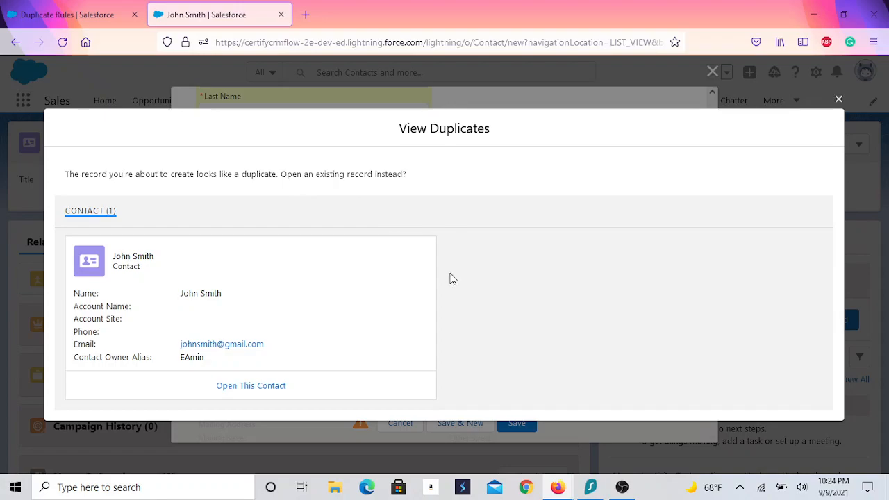
pyautogui.moveTo(425, 275)
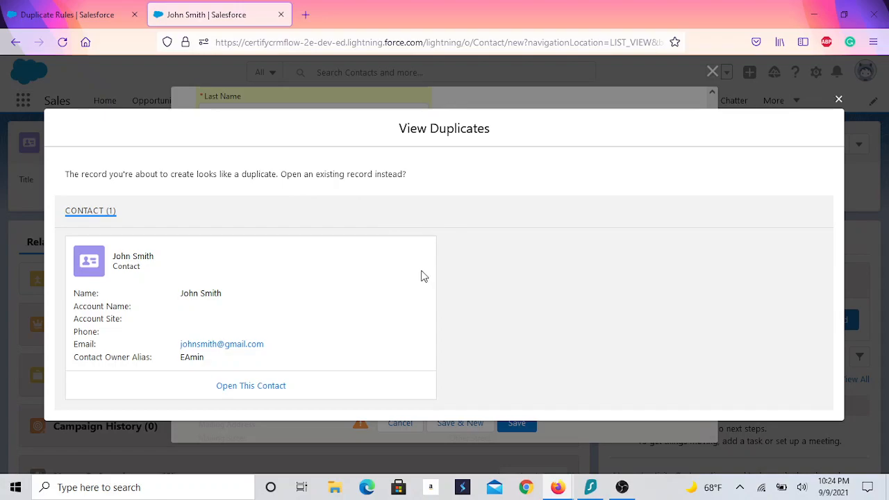